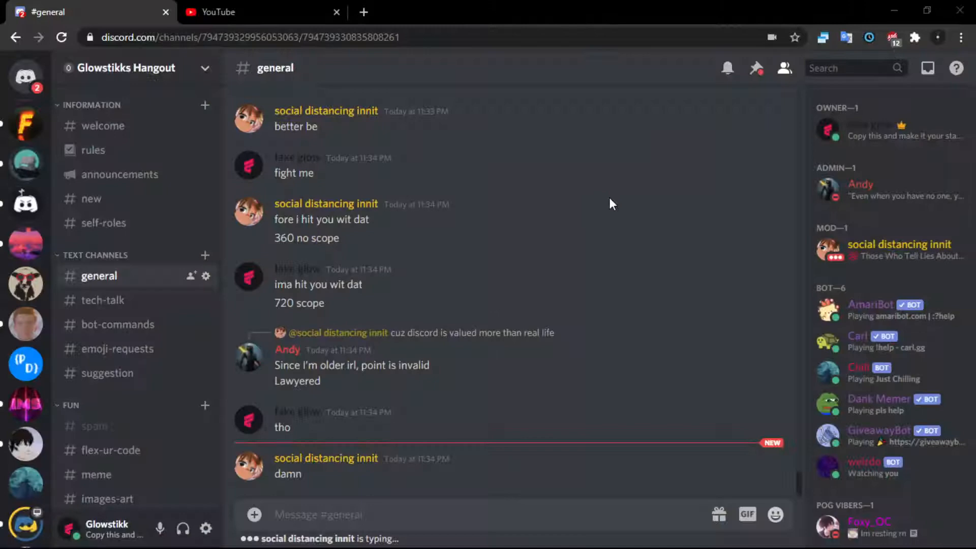
- Switch from #general to the private #testing channel in the Glowstikks Hangout server
scroll("down", 3)
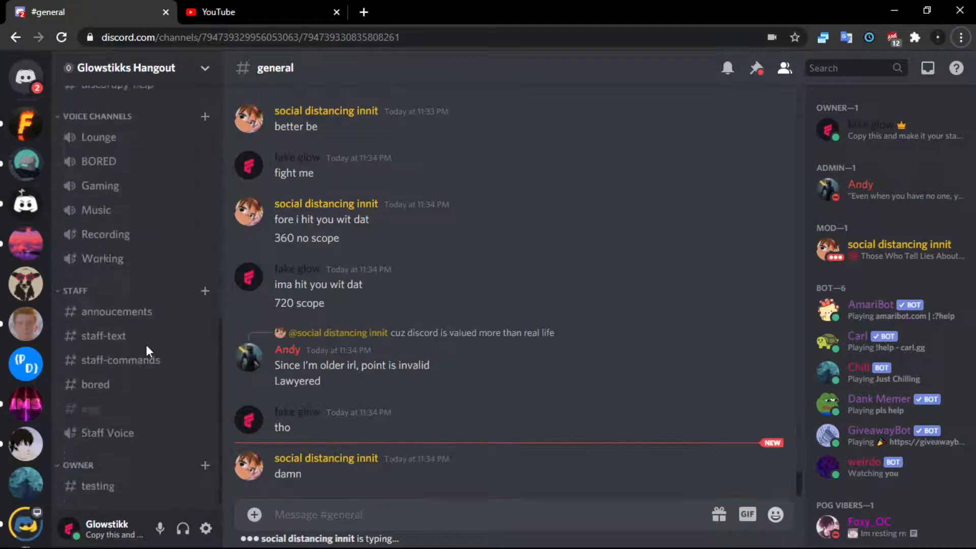
mouse_move(455, 366)
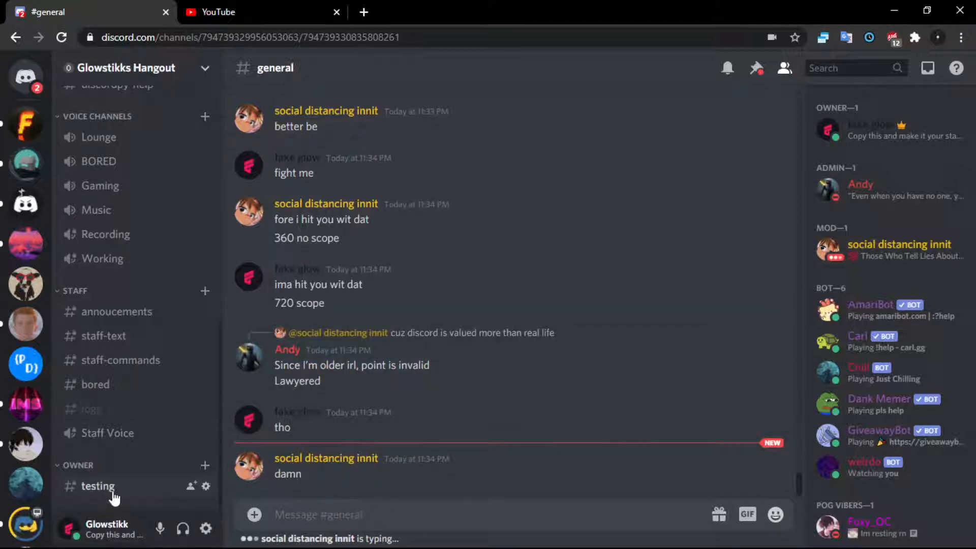
left_click(97, 486)
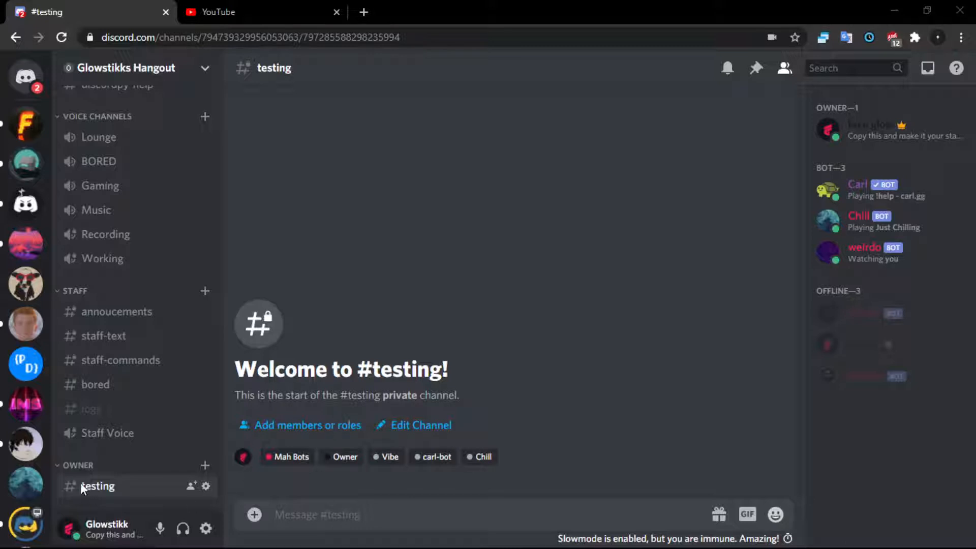
mouse_move(224, 429)
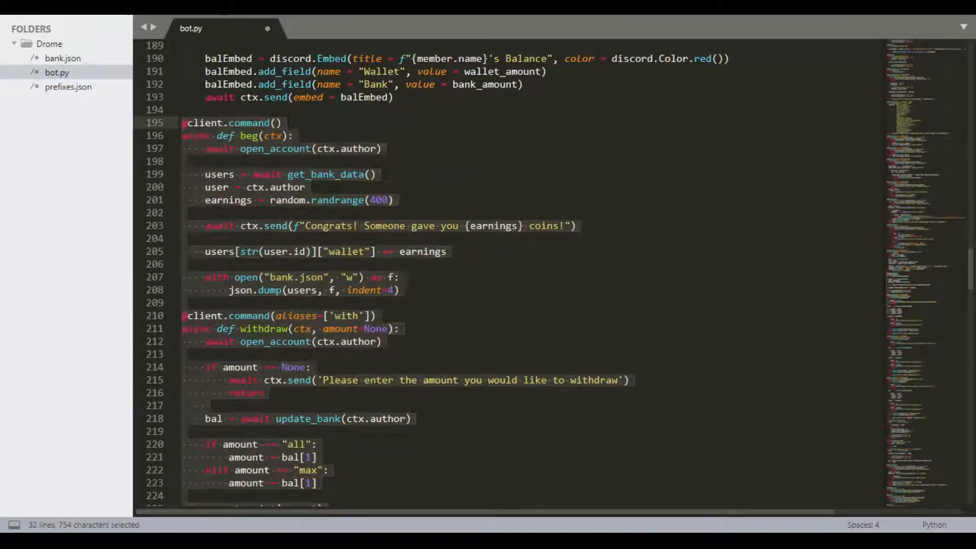
left_click(408, 290)
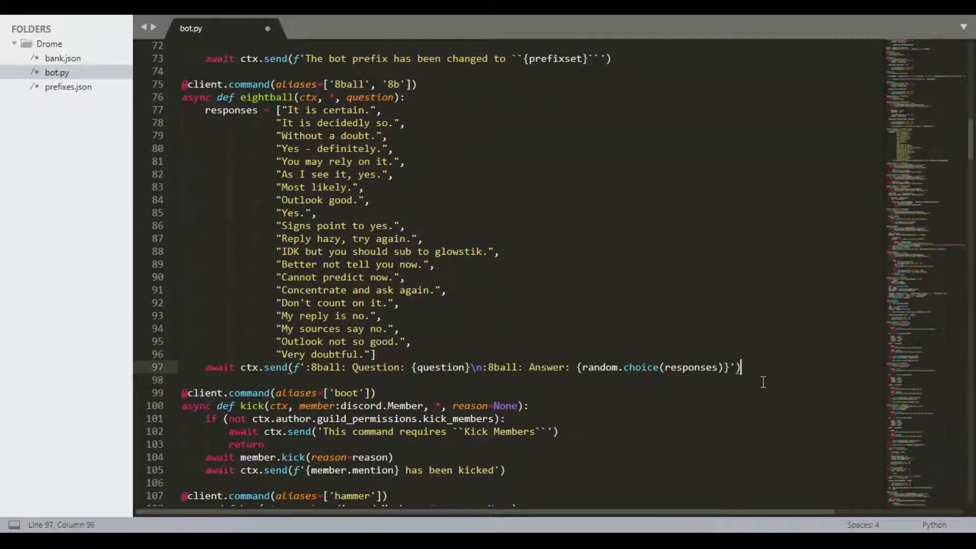
key("enter")
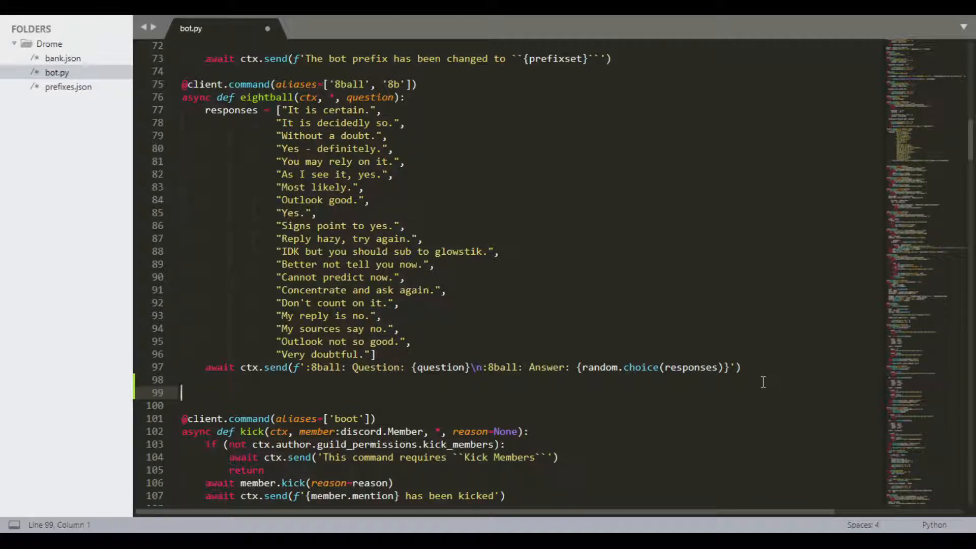
type("@client.c")
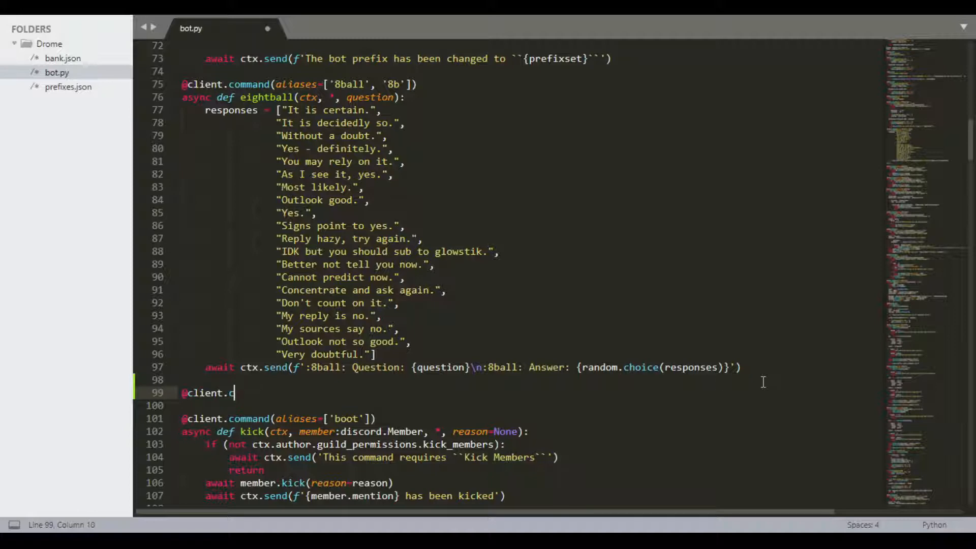
type("ommand")
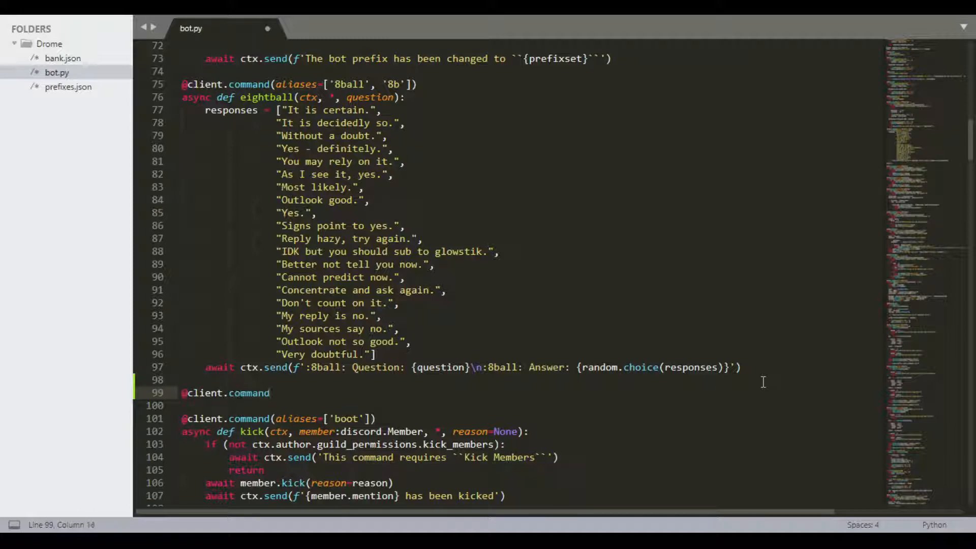
type("()")
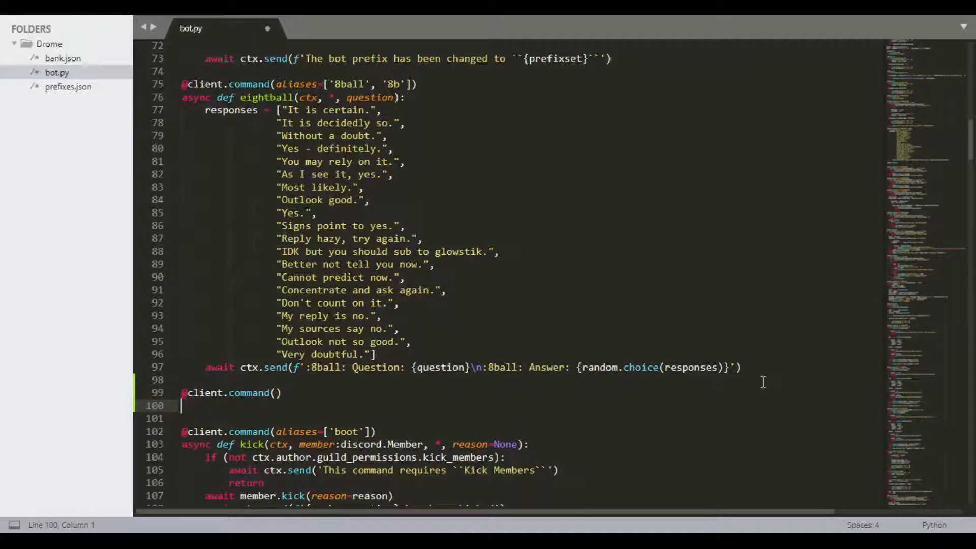
type("async def")
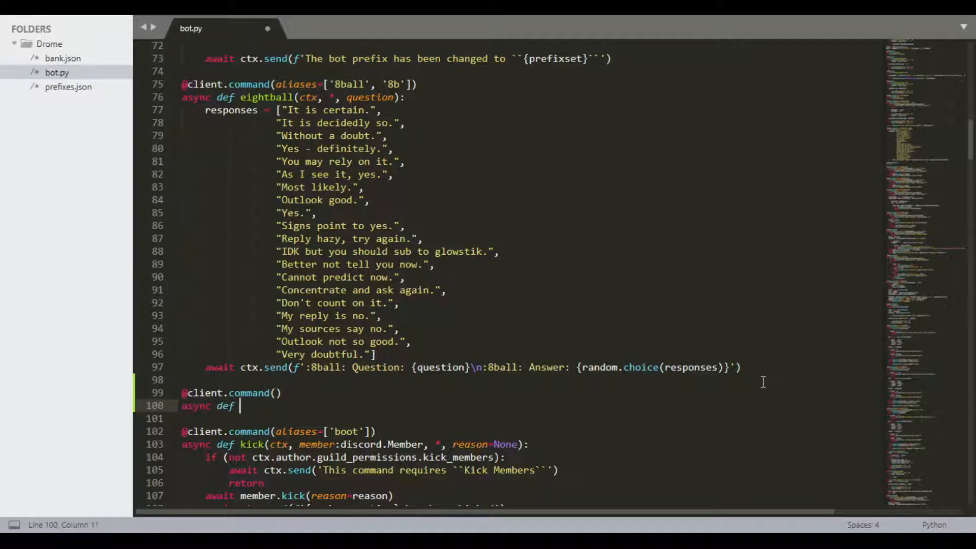
type("say")
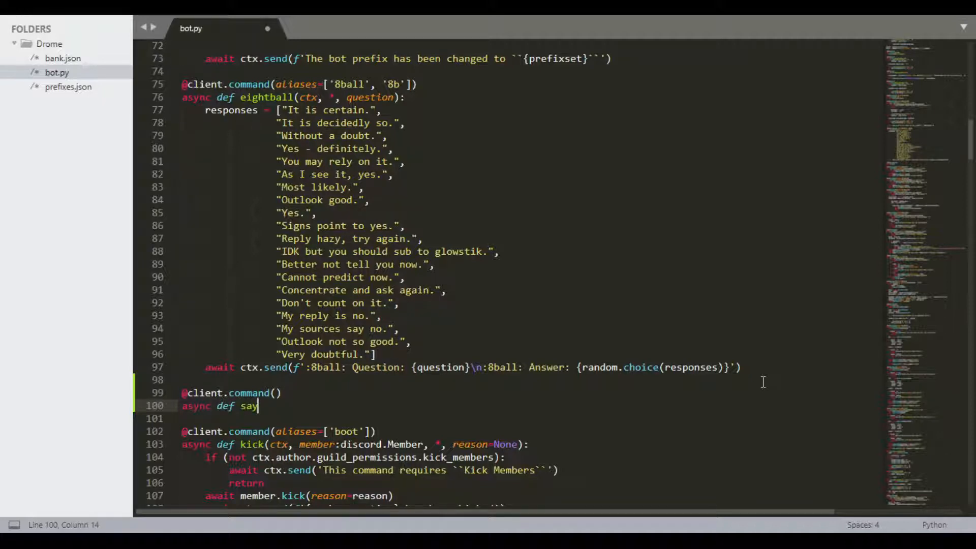
type("(ctx")
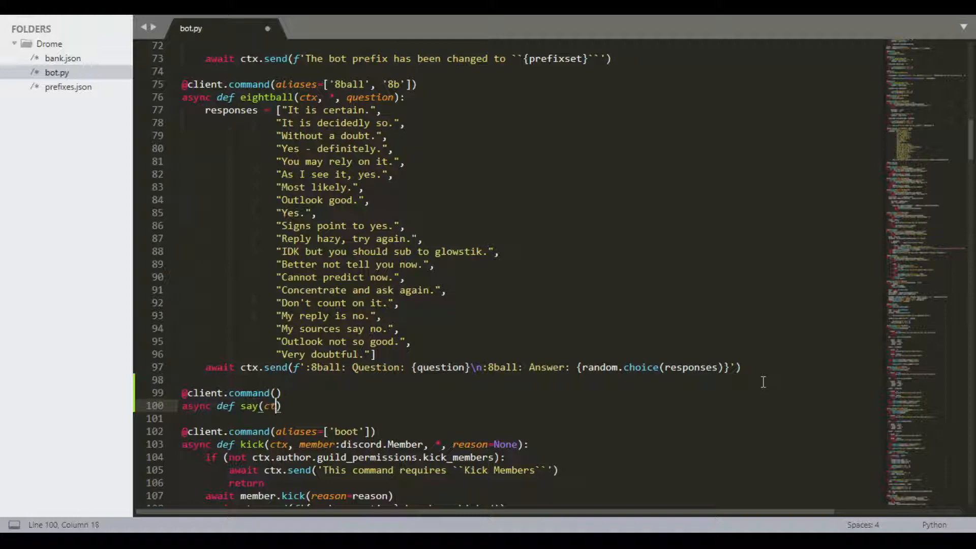
type(", msg")
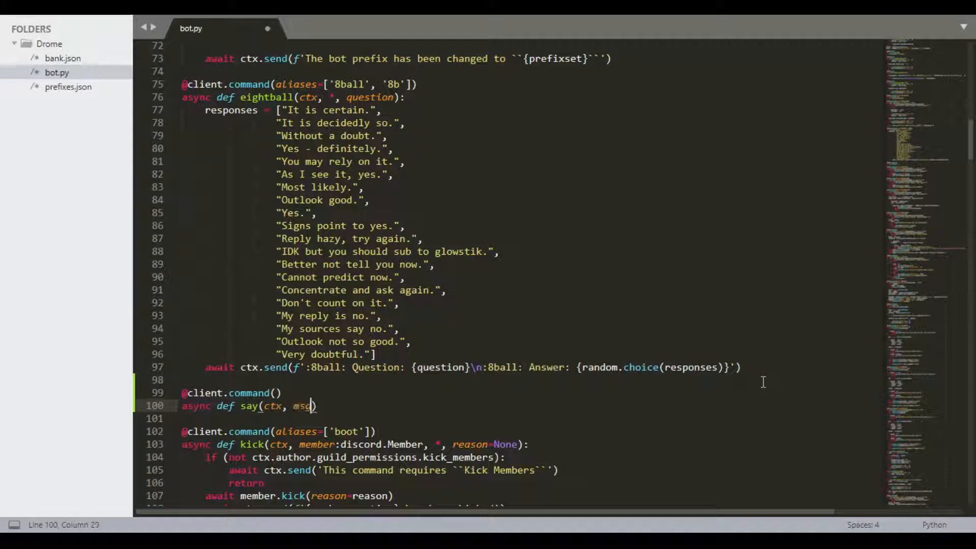
type("):")
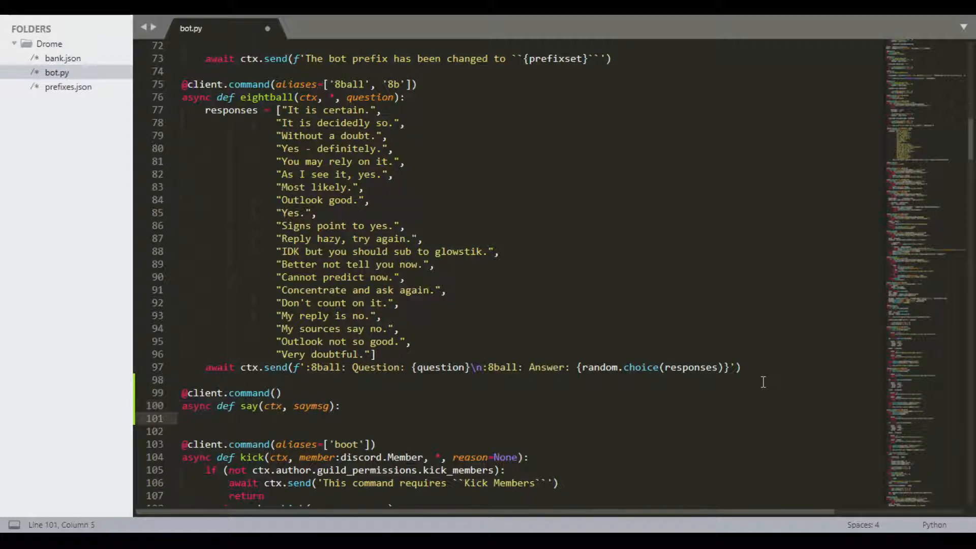
- Have say return a ctx.send warning when saymsg is None, otherwise ctx.send(saymsg)
type("ctx.s")
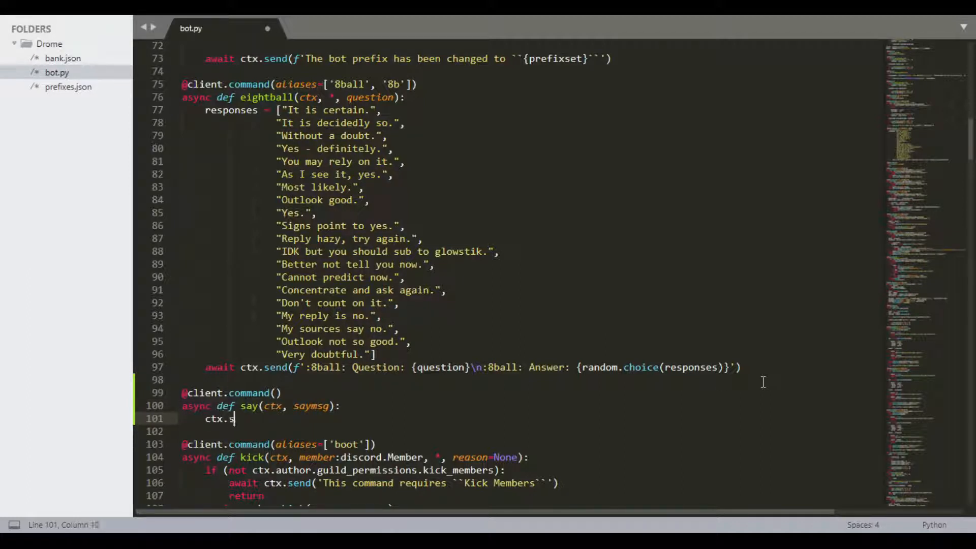
type("end()")
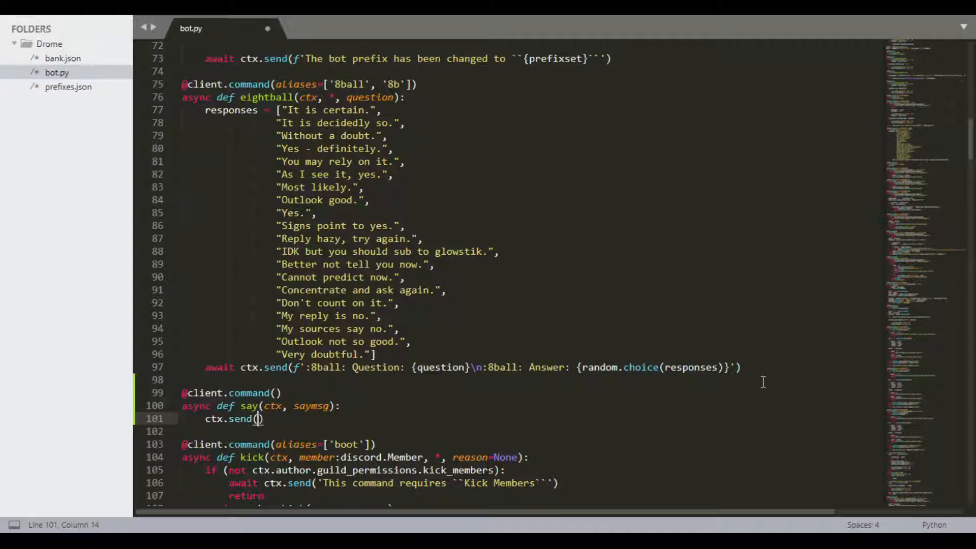
type("saymsg")
left_click(262, 406)
type("=None")
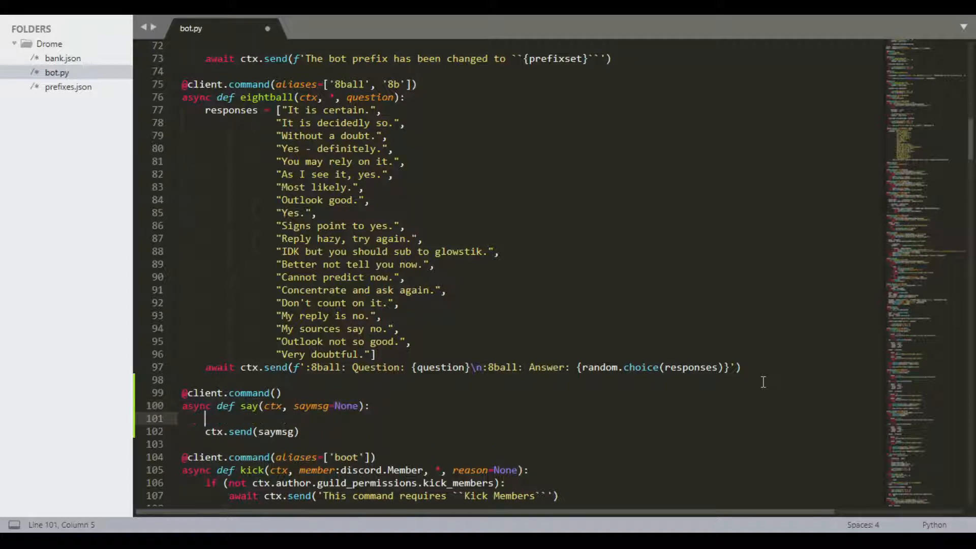
type("saymsg=None:")
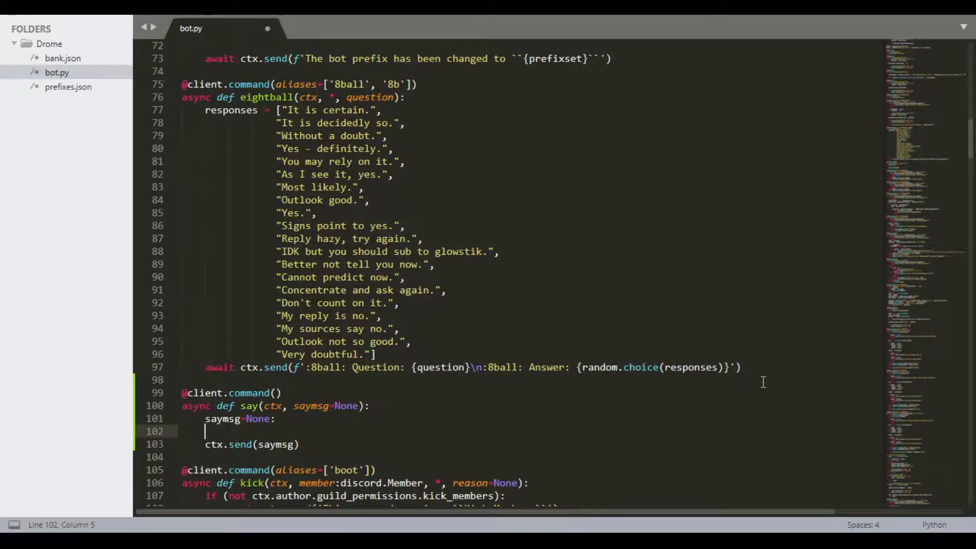
type("r")
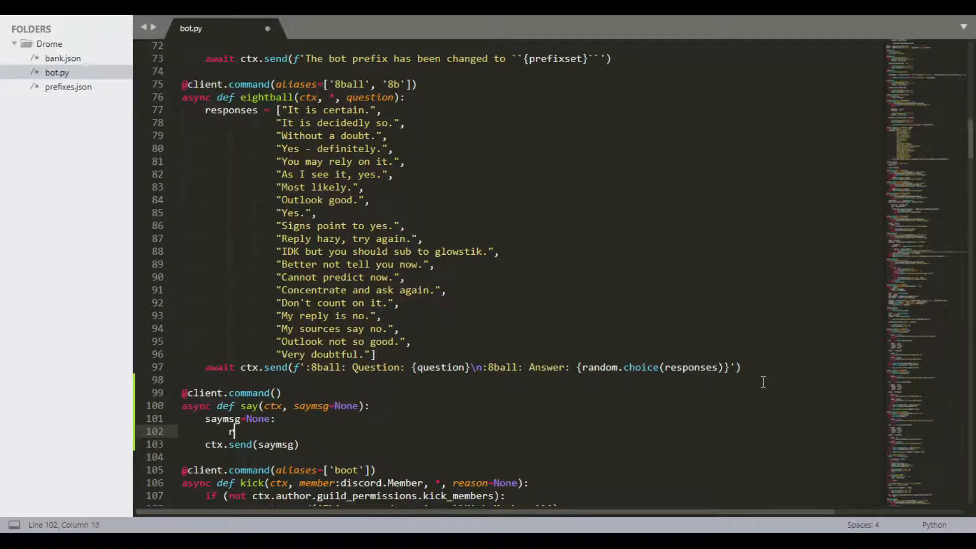
type("eturn ctx.send('You must tell me a message to")
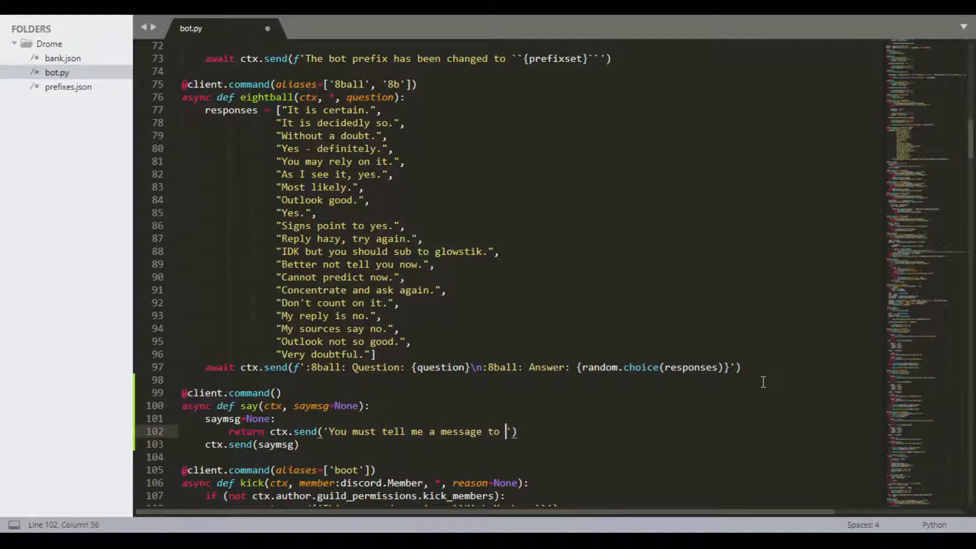
type("say!")
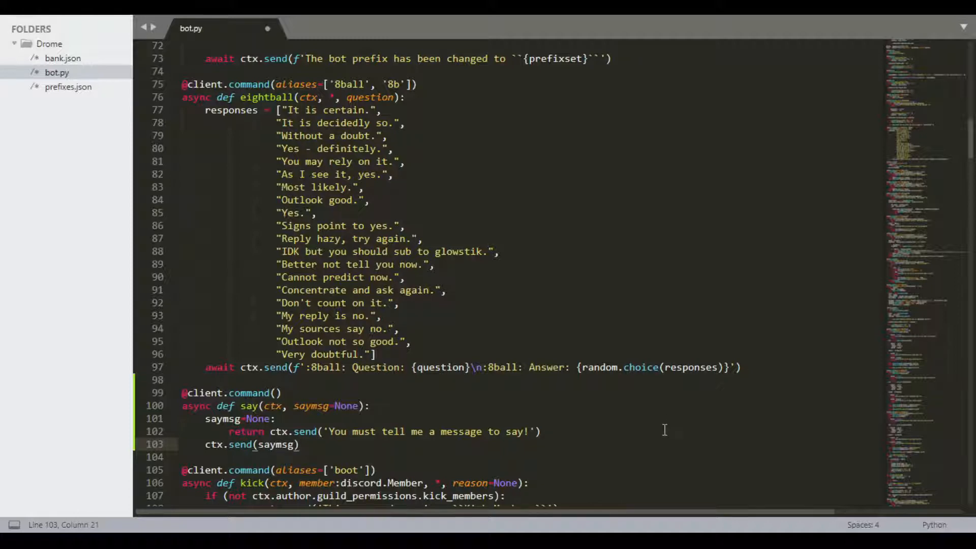
scroll("down", 3)
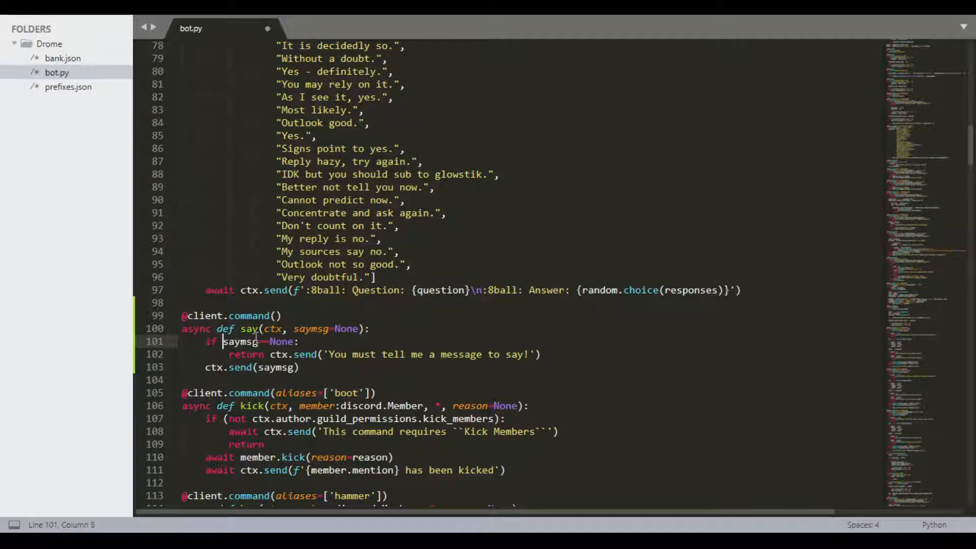
mouse_move(681, 355)
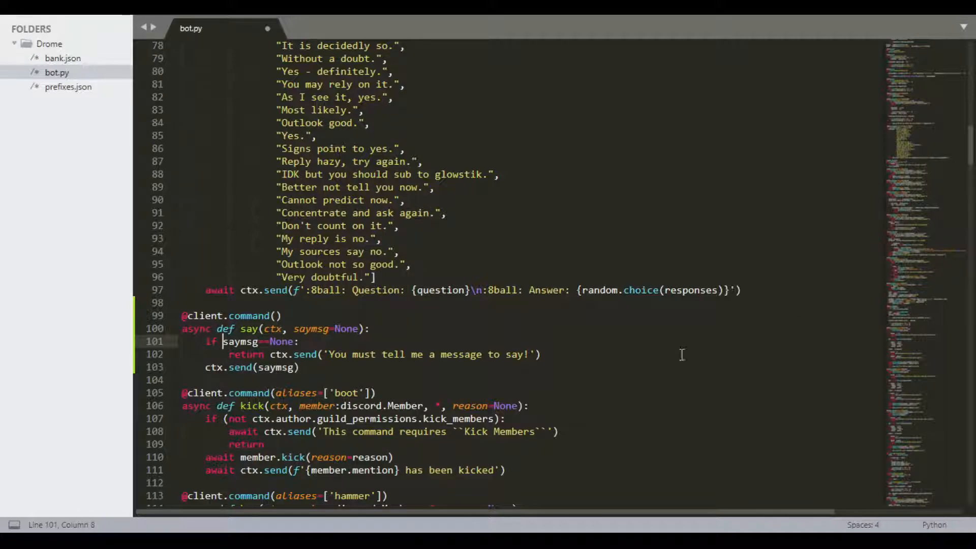
mouse_move(126, 67)
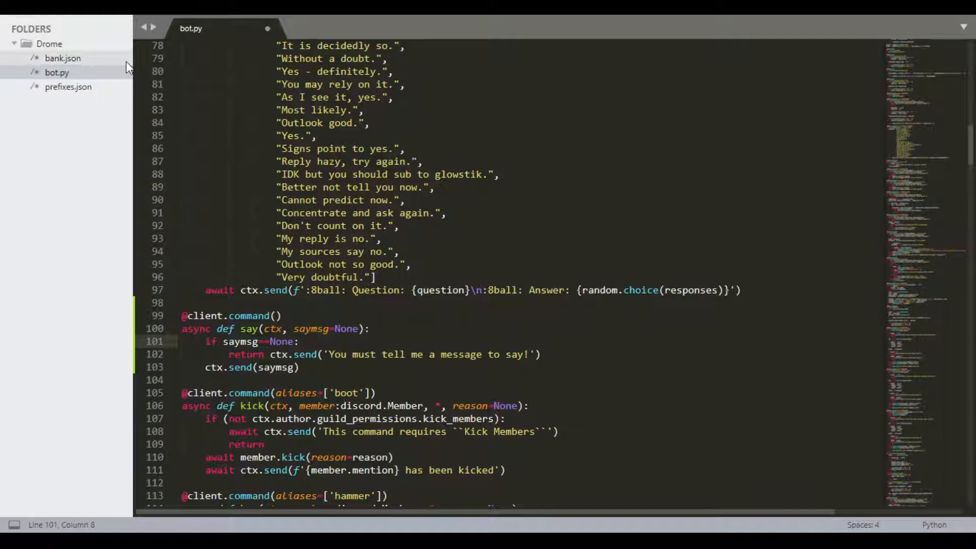
mouse_move(550, 300)
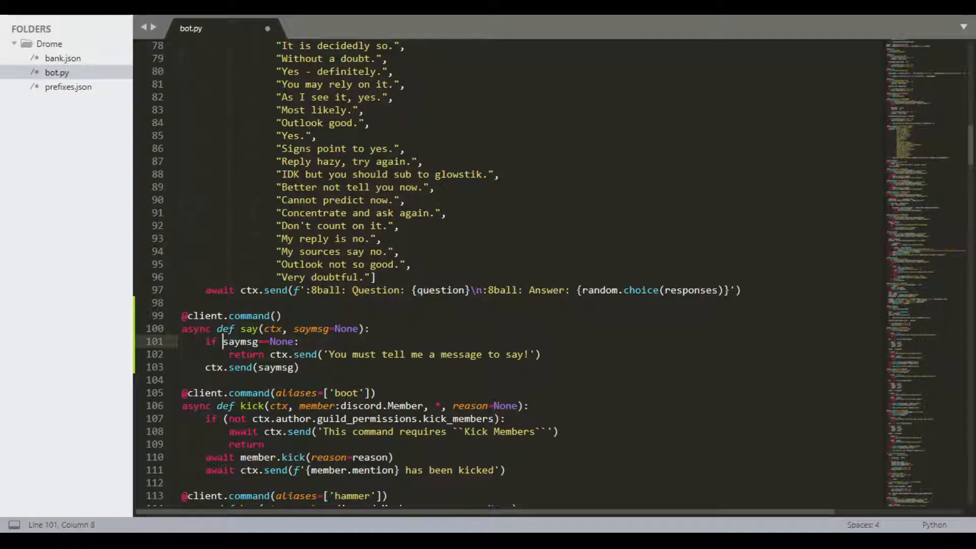
- Turn the saymsg==None check into an if statement, then save and build bot.py
left_click(436, 187)
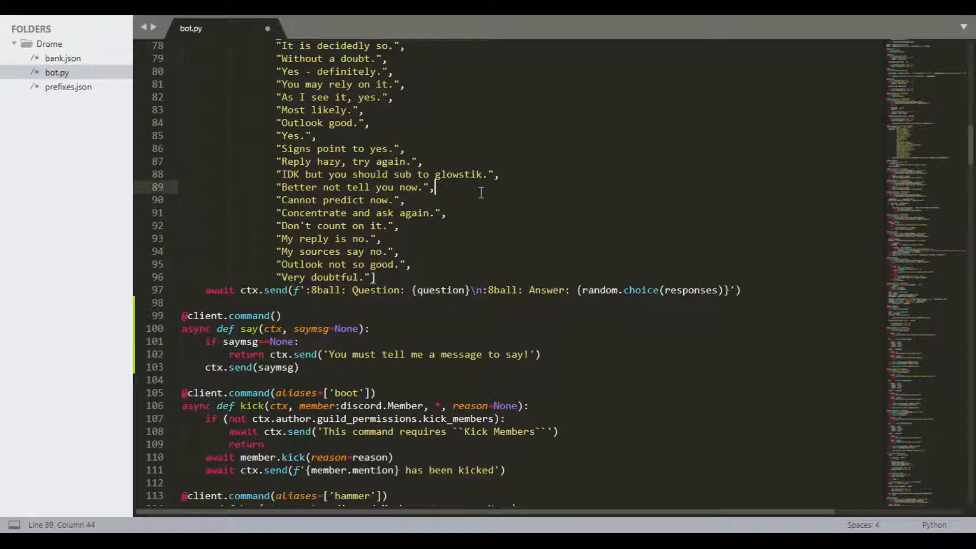
mouse_move(937, 36)
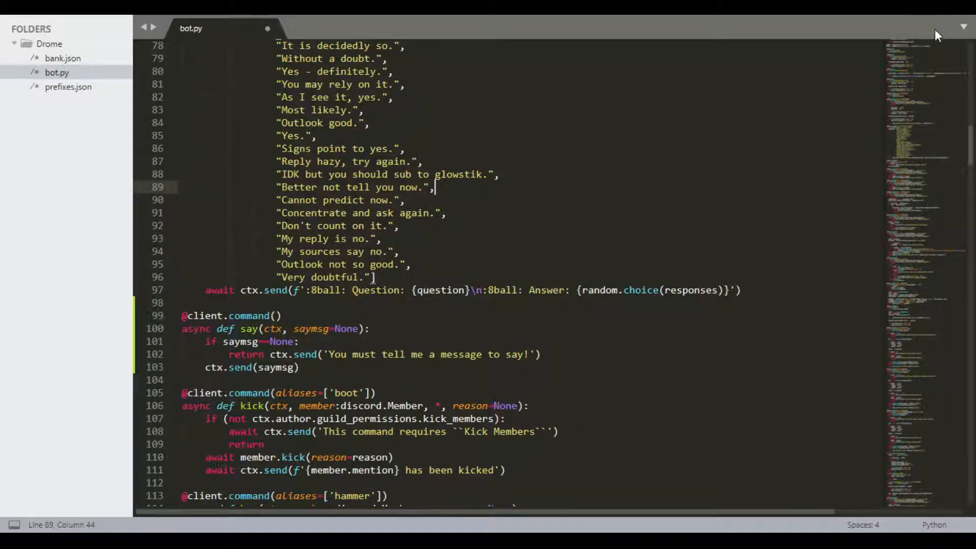
mouse_move(566, 67)
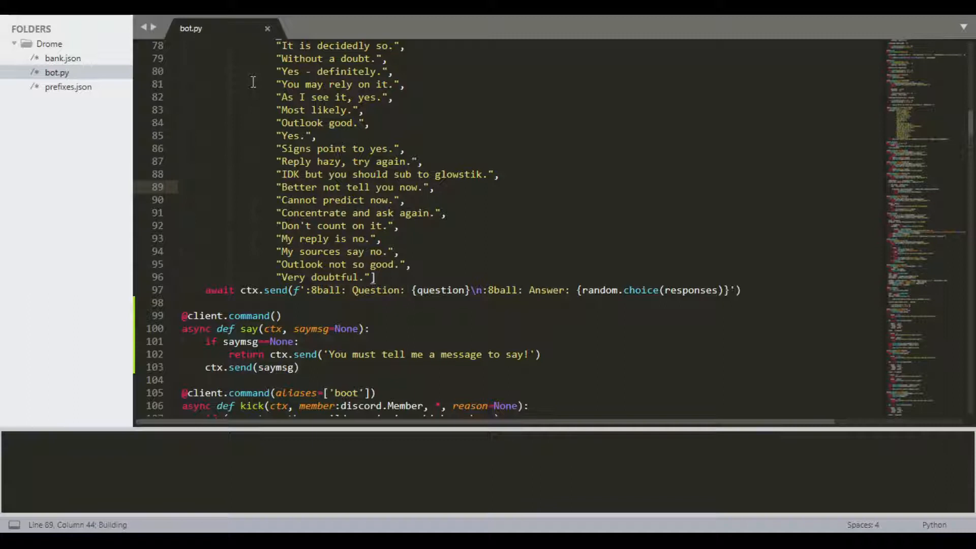
left_click(404, 148)
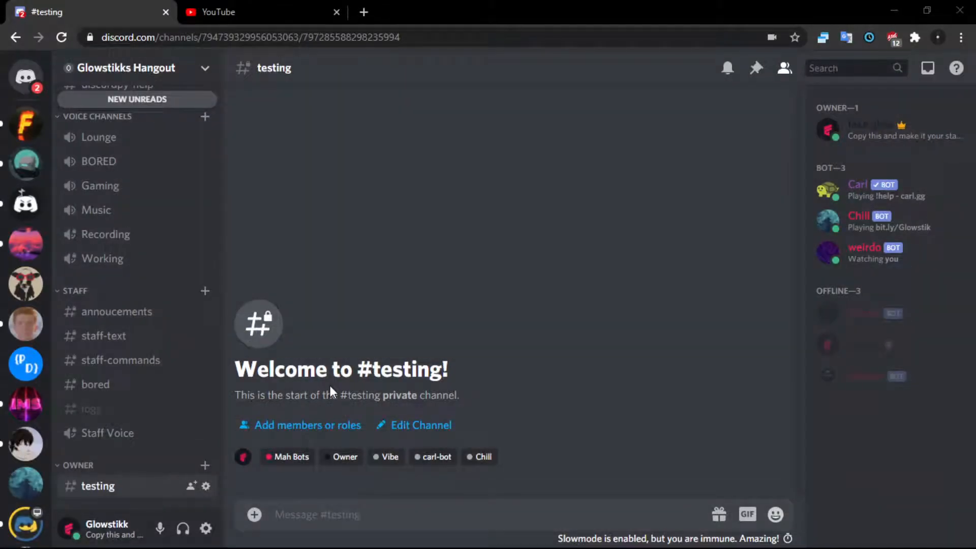
- Post d!ping and a bare d!say in #testing; the bot replies Pong! to the ping
type("d!p")
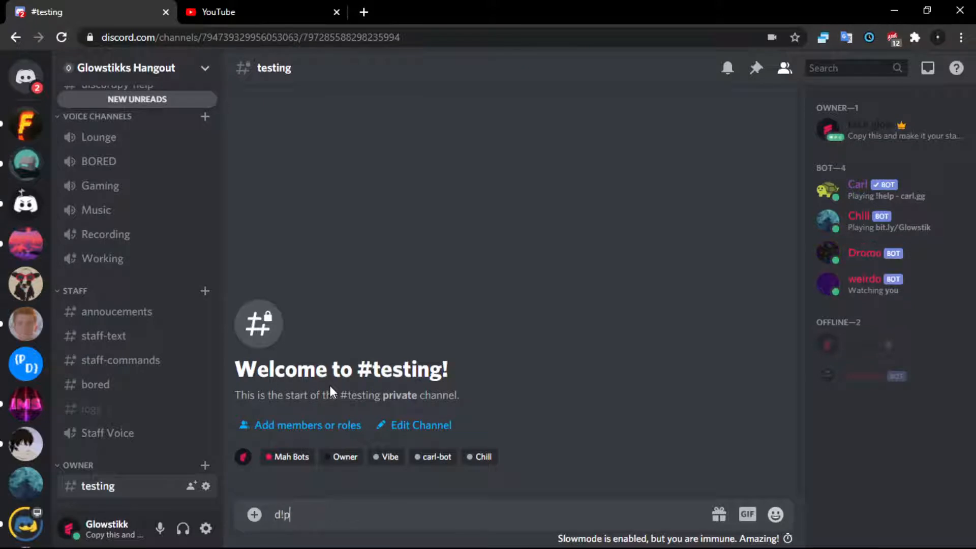
key("Enter")
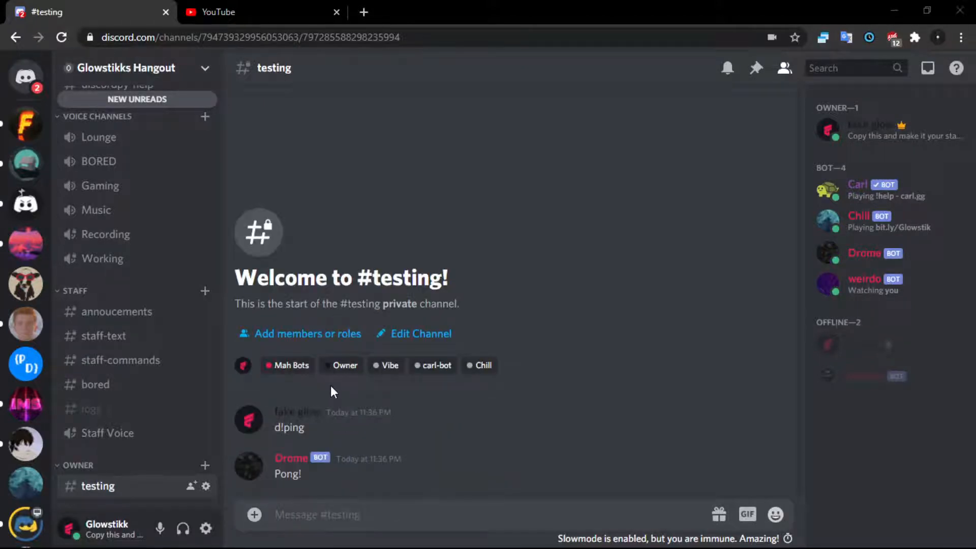
type("d!")
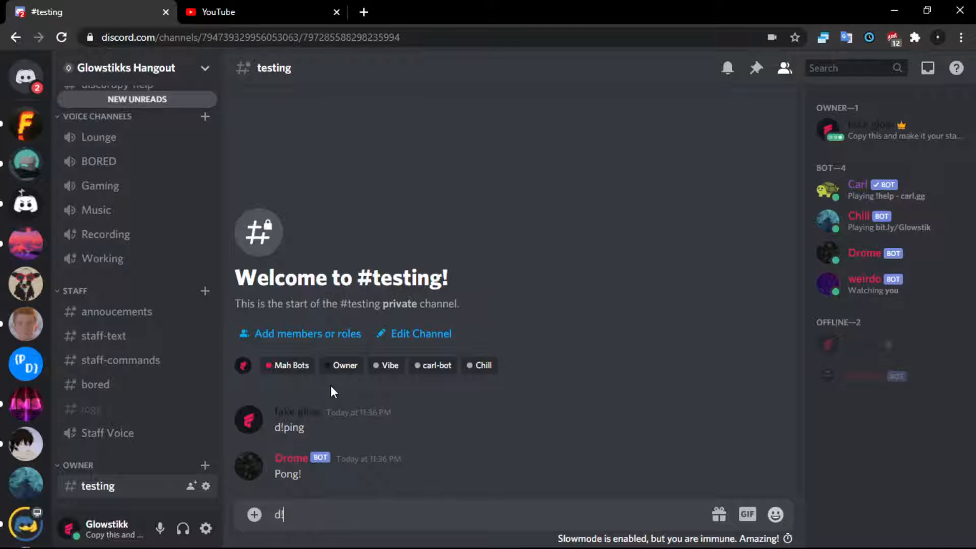
type("say")
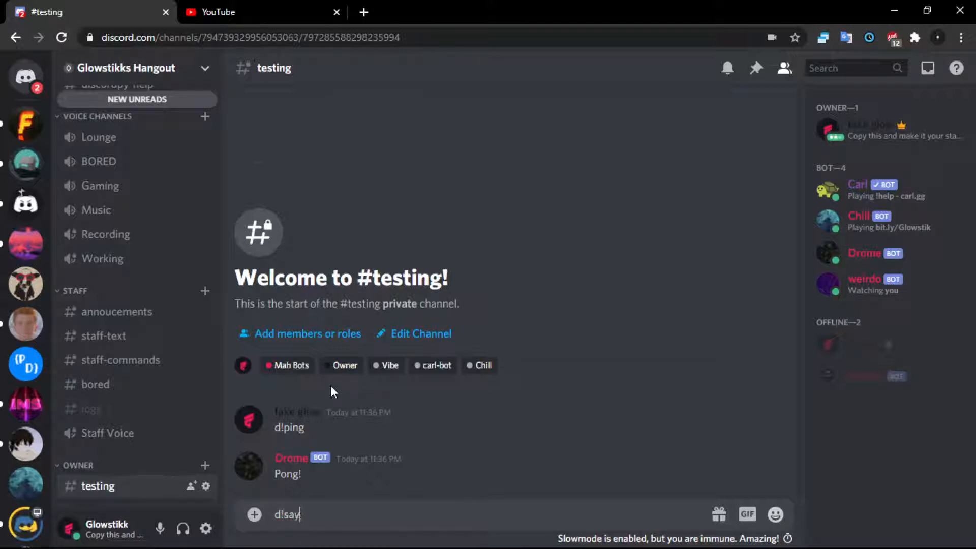
key("enter")
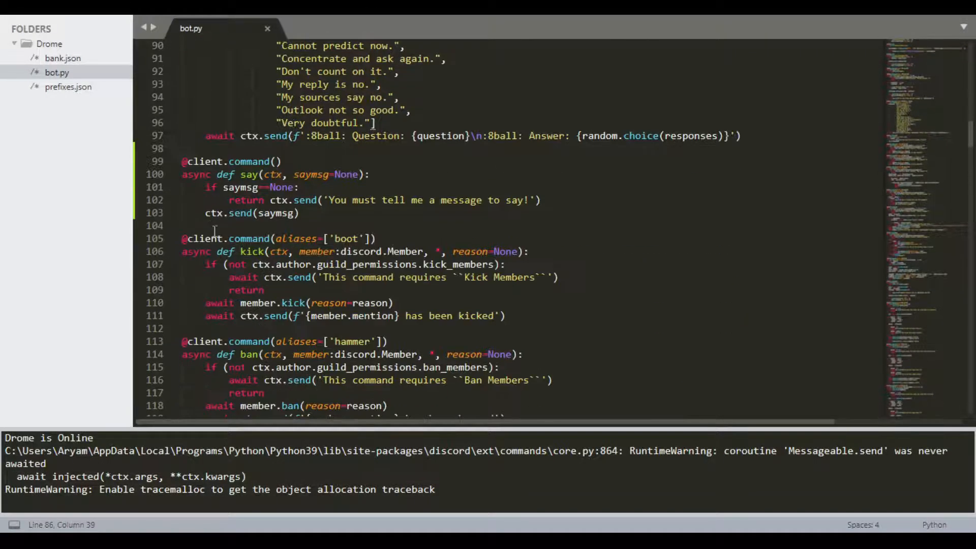
- Add await to both ctx.send calls in the say command
type("await")
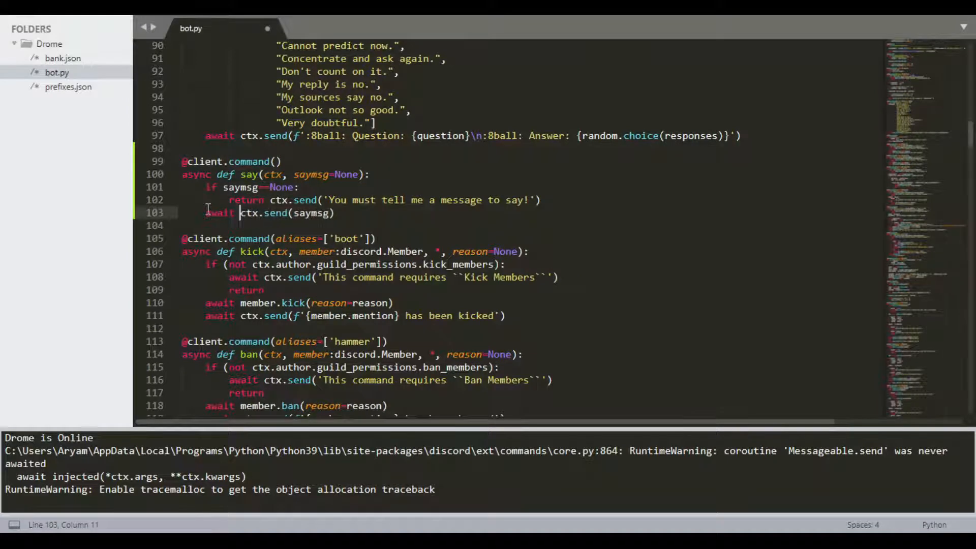
type("awat")
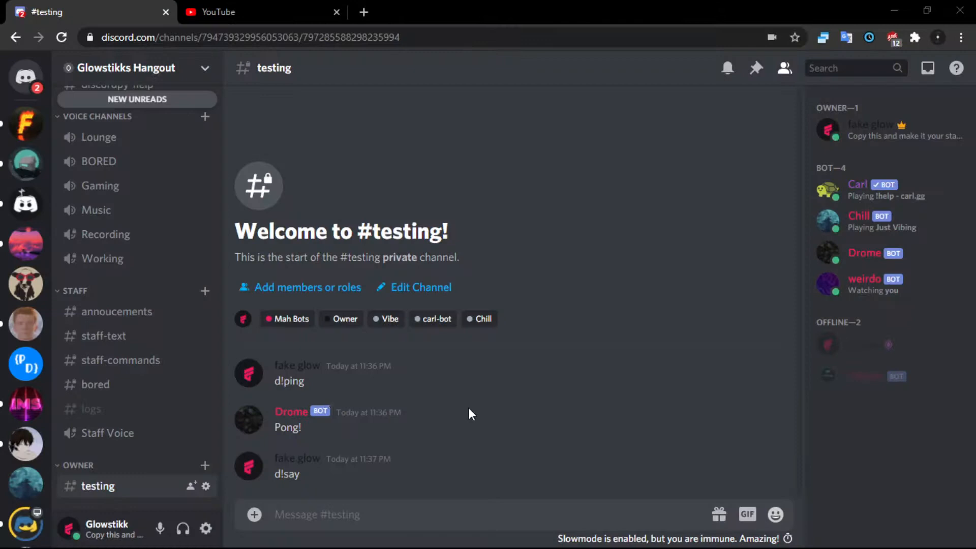
type("d!p")
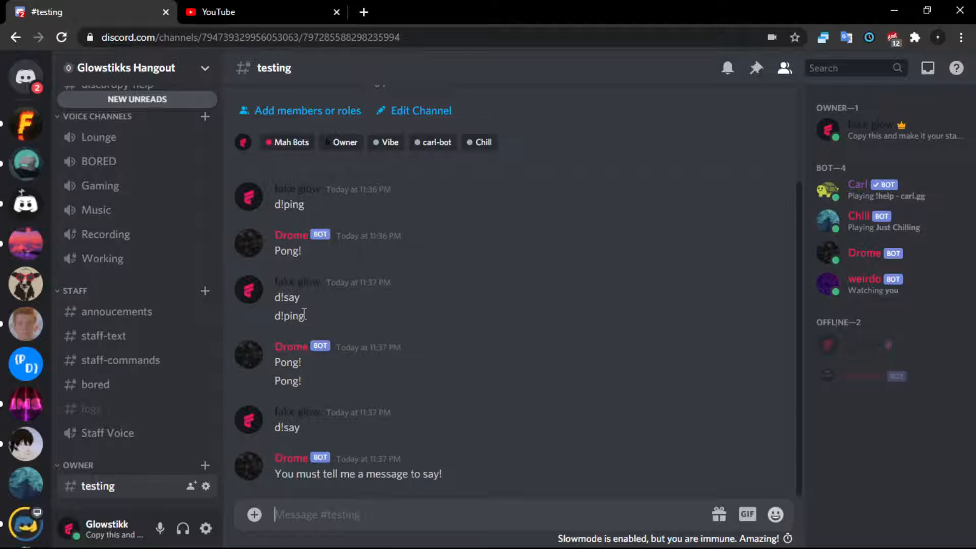
type("d!say")
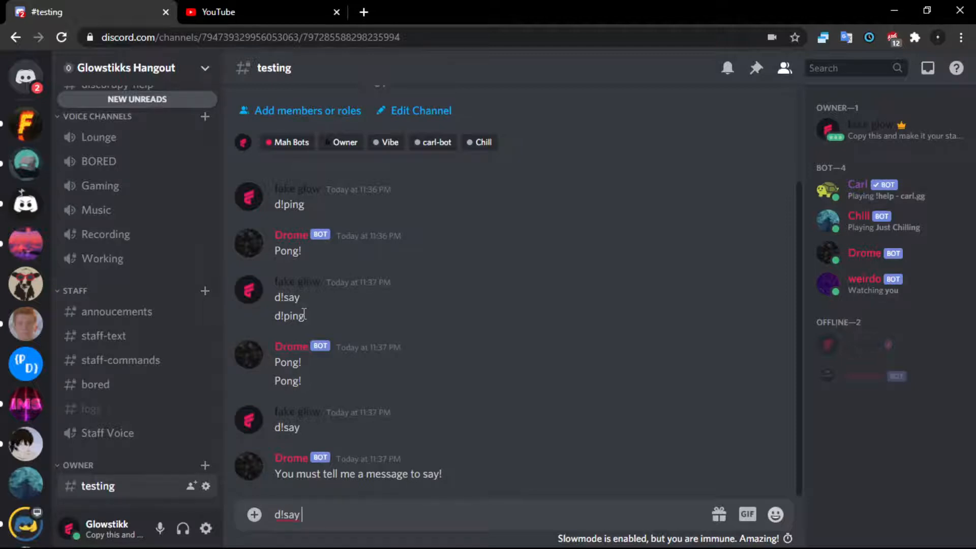
key("Enter")
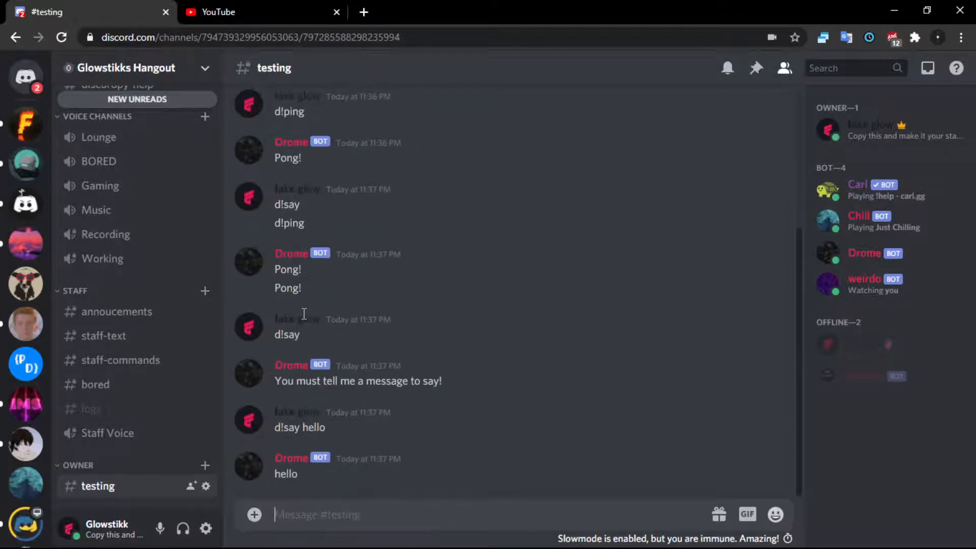
type("d")
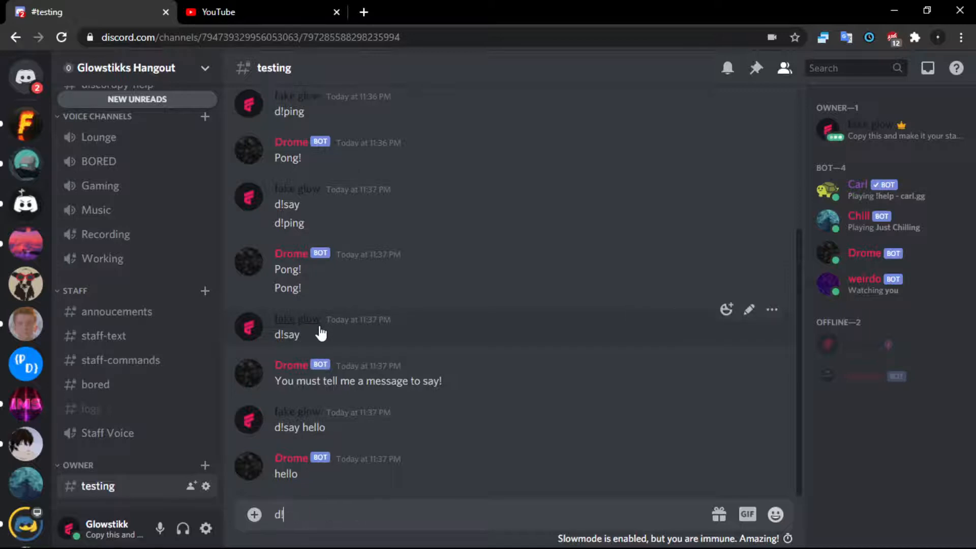
type("!say @e")
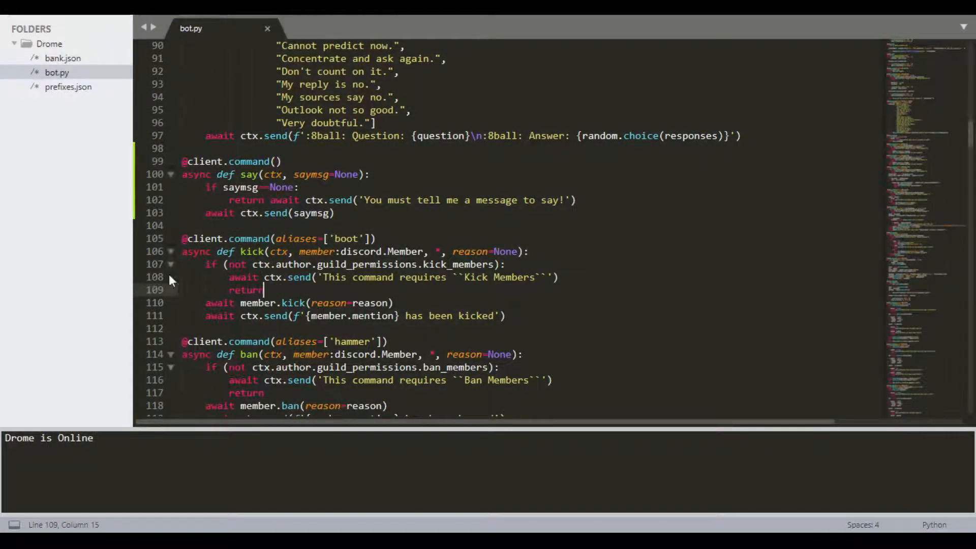
scroll("down", 3)
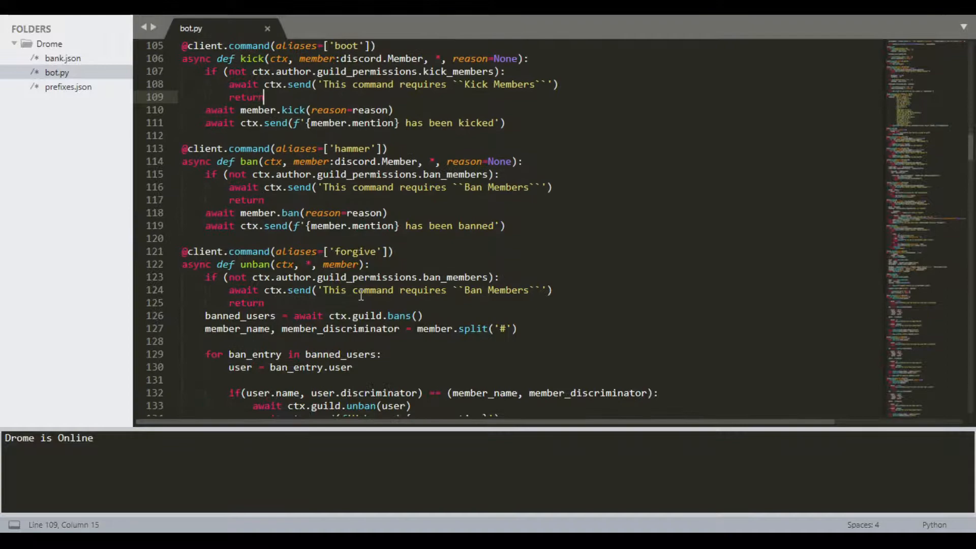
scroll("down", 3)
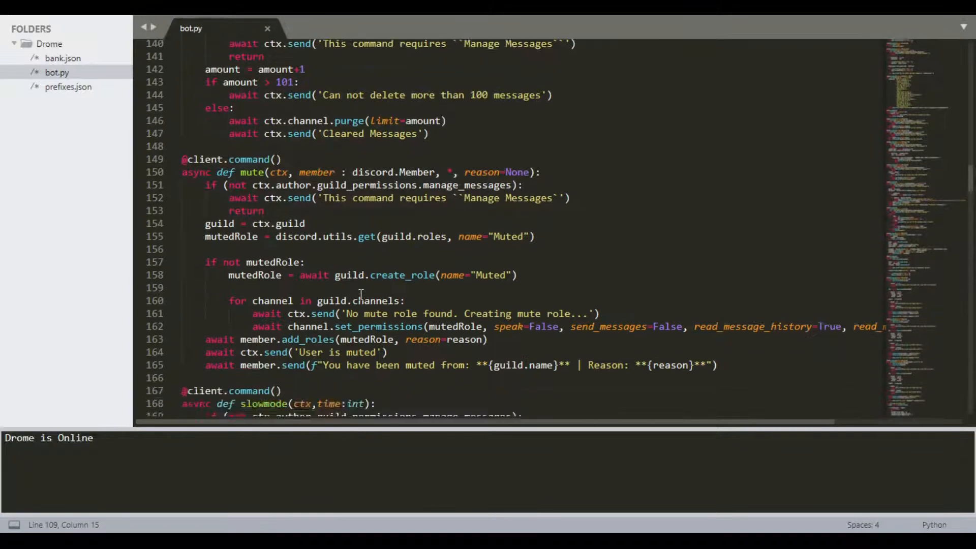
scroll("down", 3)
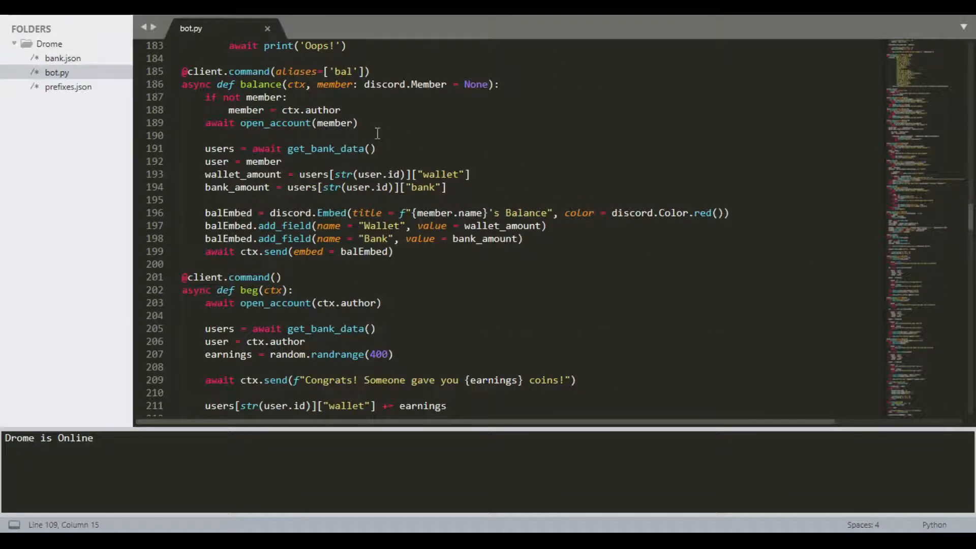
double_click(215, 213)
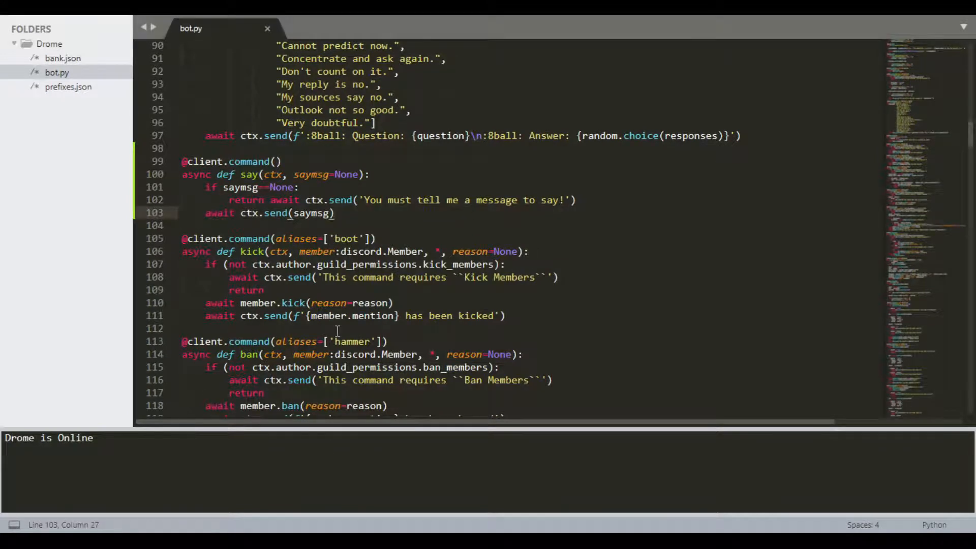
- Paste the balEmbed line as sayEmbed with title f"{ctx.author} Says"
type("balEmbed = discord.Embed(title = f\"{member.name}'s Balance\", color = discord.Color.red())")
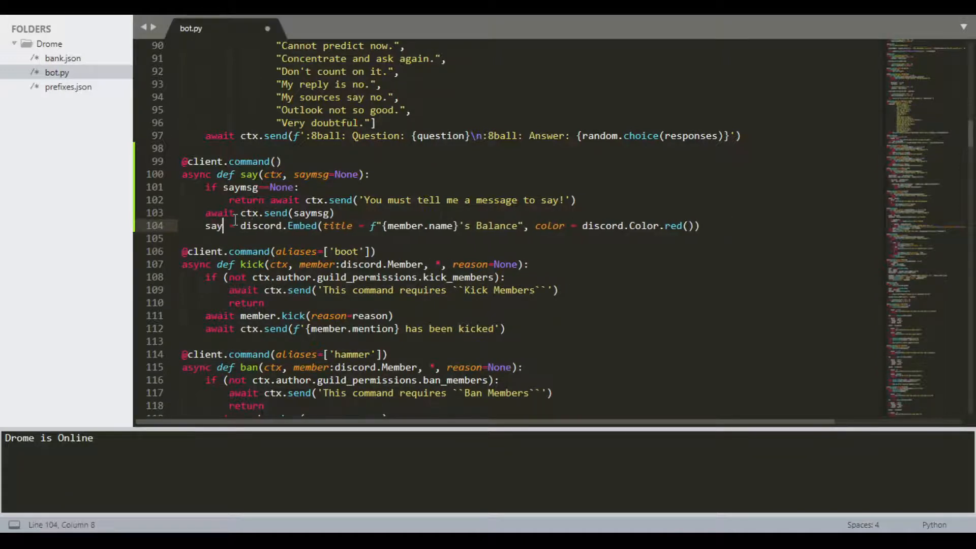
type("Embed")
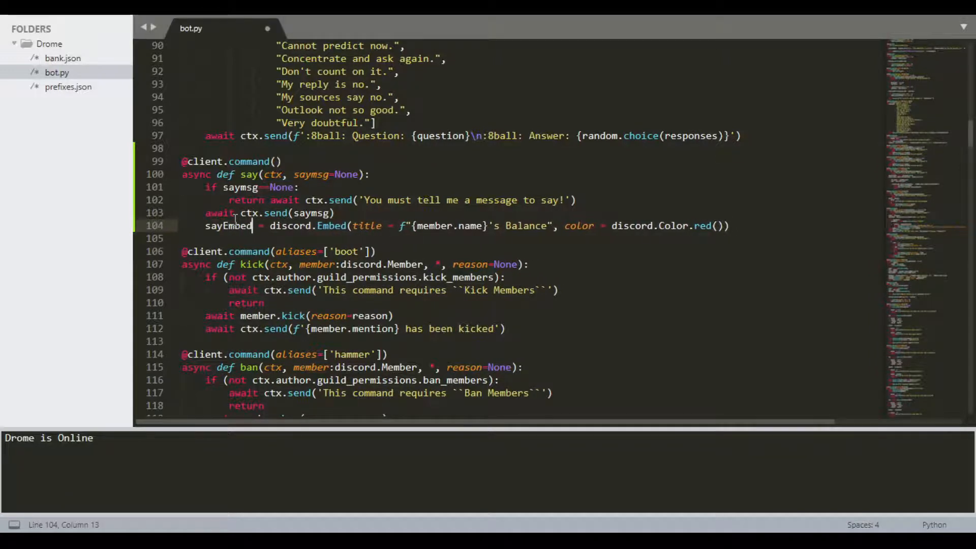
left_click(228, 226)
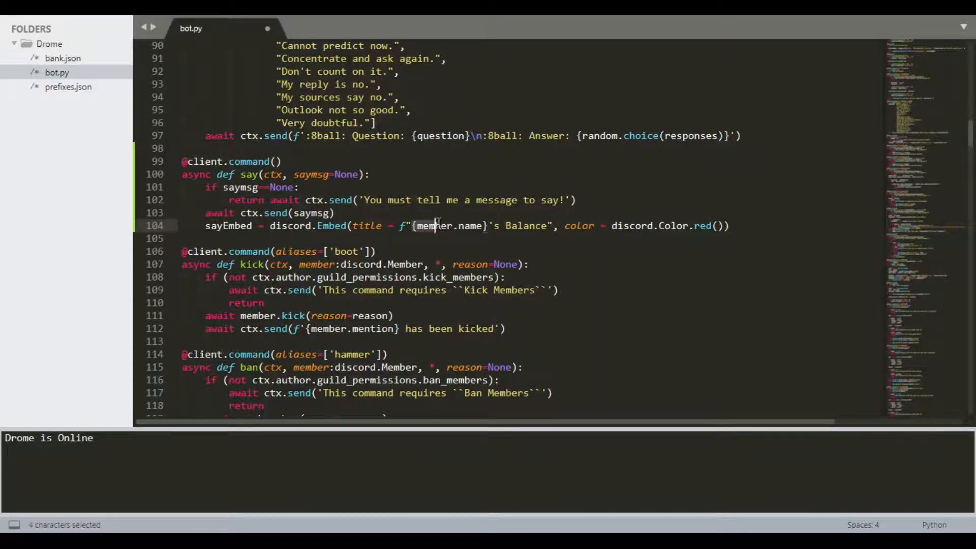
left_click_drag(411, 226, 548, 226)
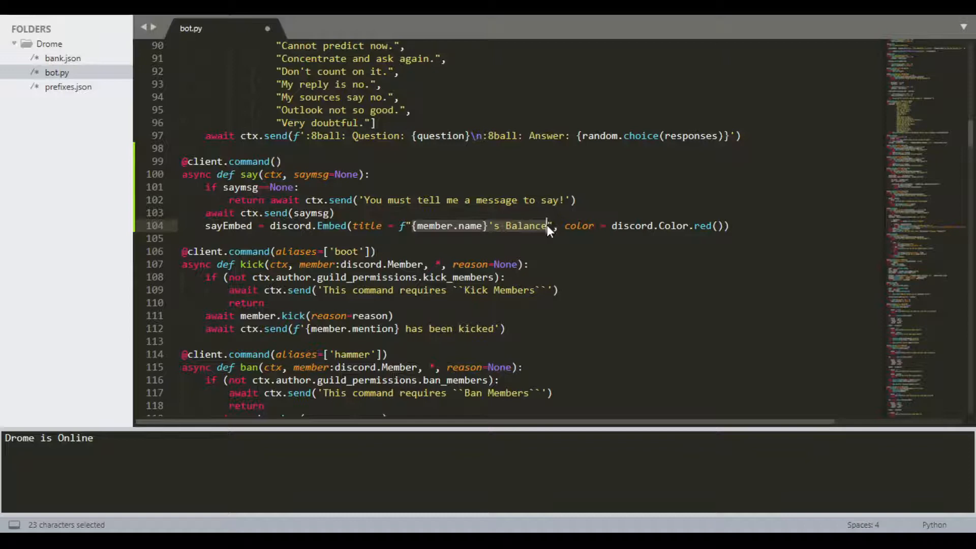
key("Delete")
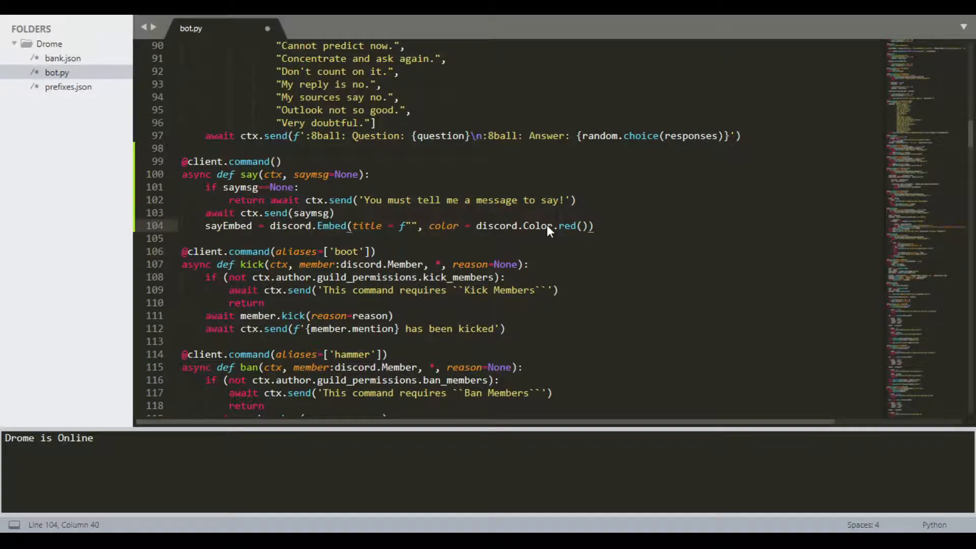
type("{}")
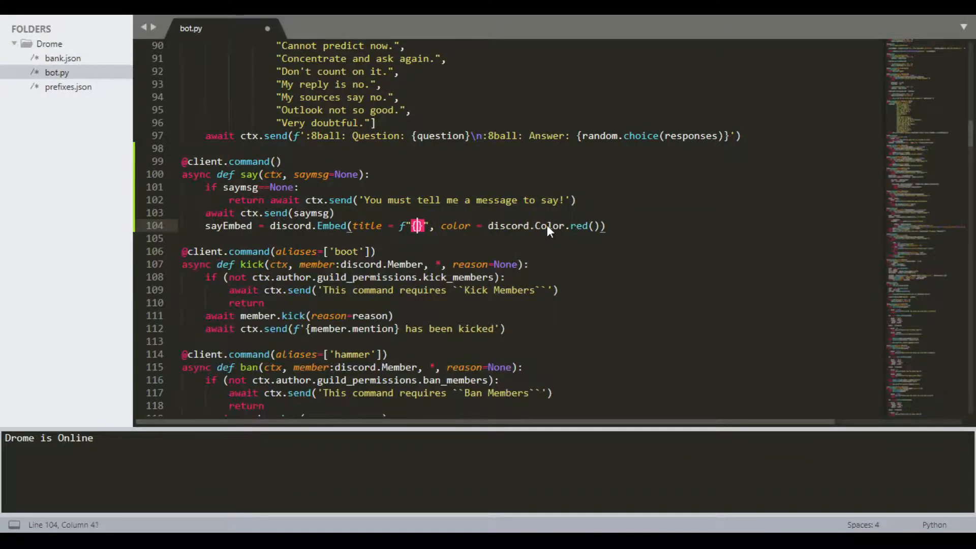
type("ctx.auh")
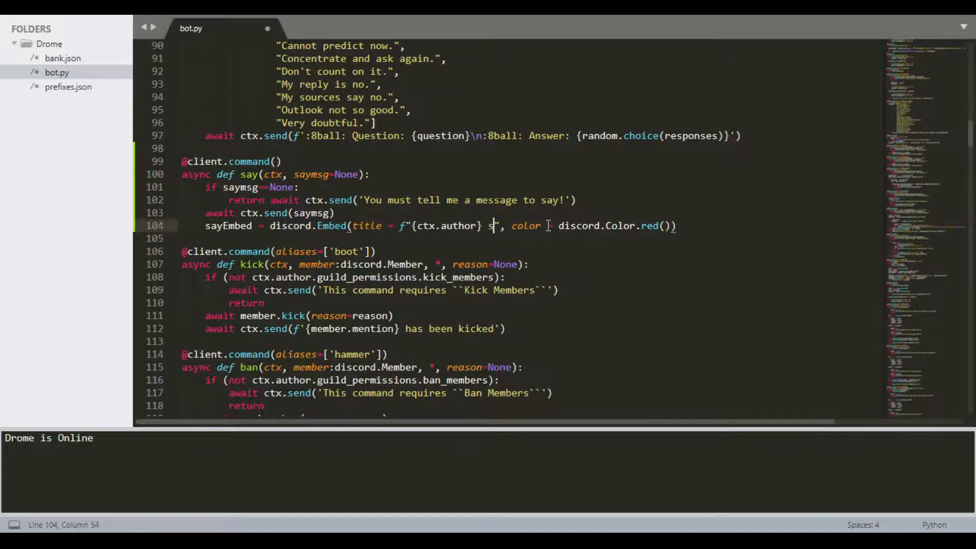
type("ays")
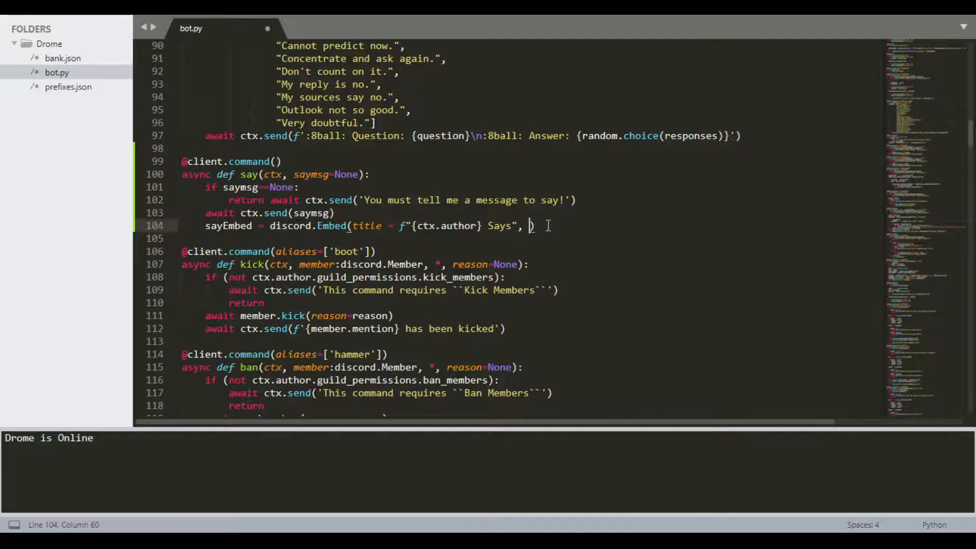
- Replace the embed's color argument with description = f"{saymsg}"
type("description = \"")
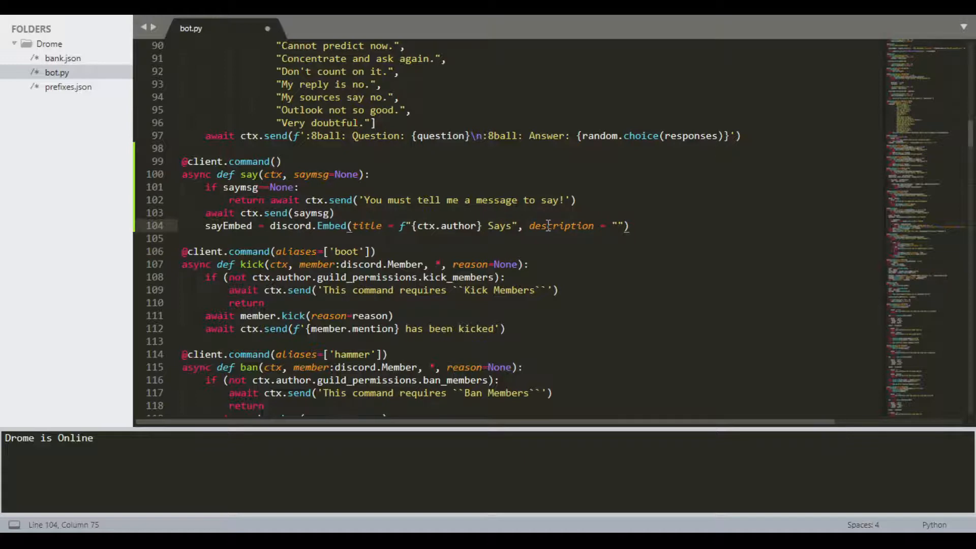
key("Backspace")
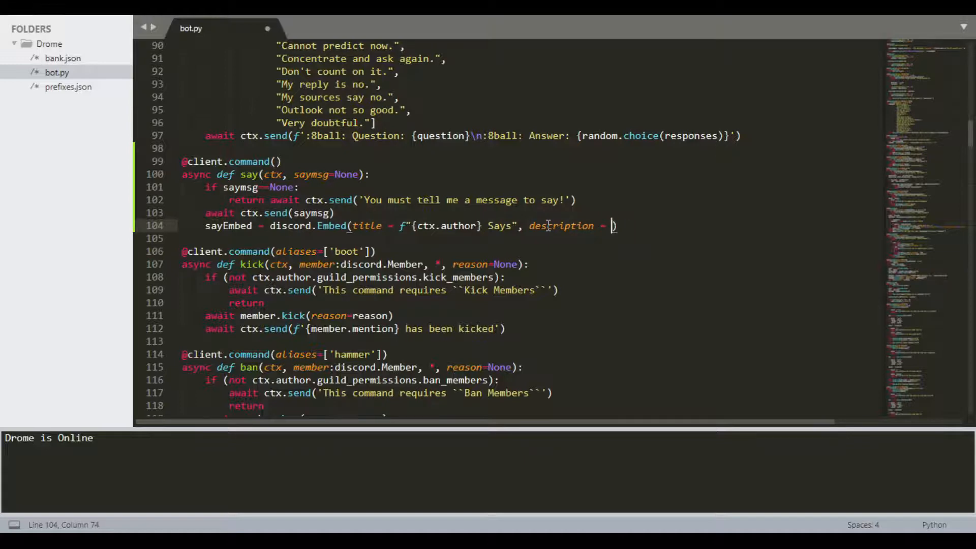
type("f\"\"")
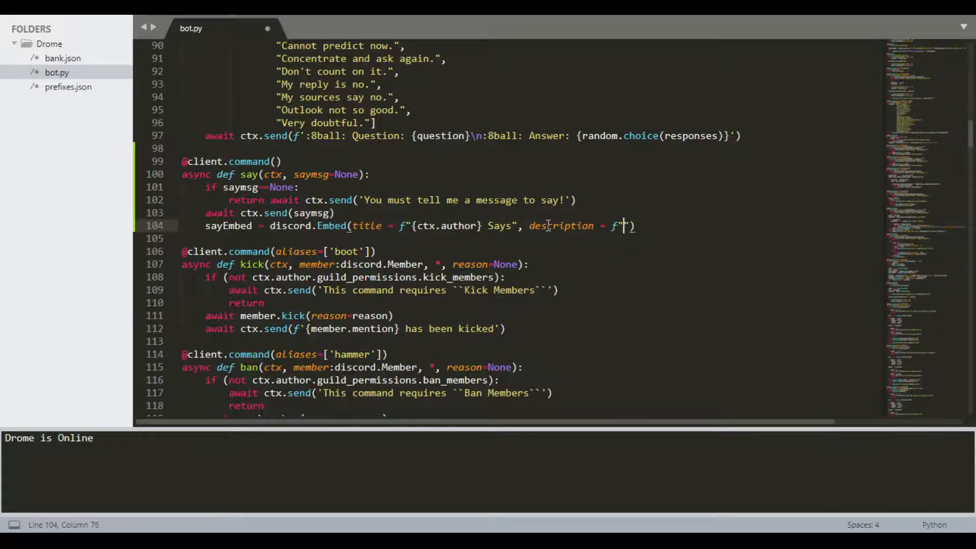
type("saymsg")
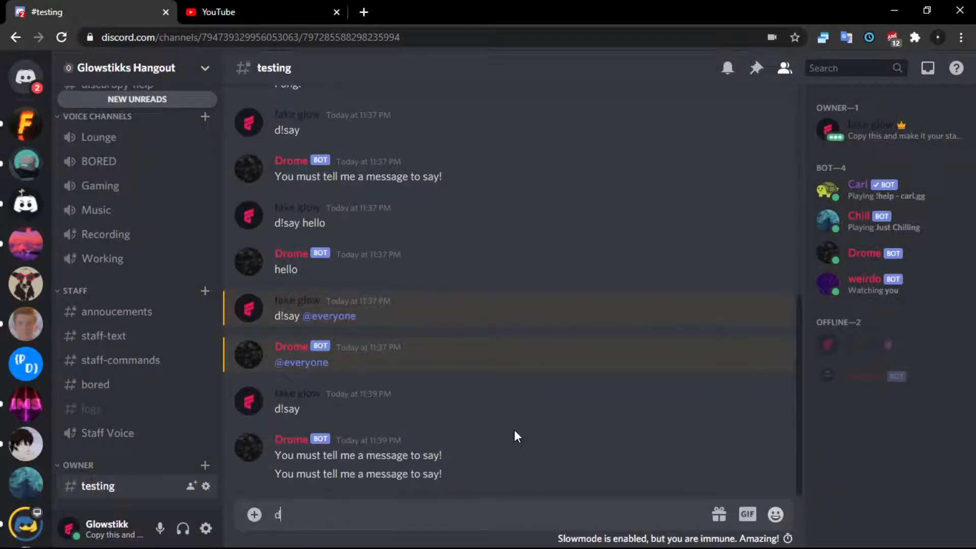
- Send d!say hi in #testing and see the bot echo hi back
type("!")
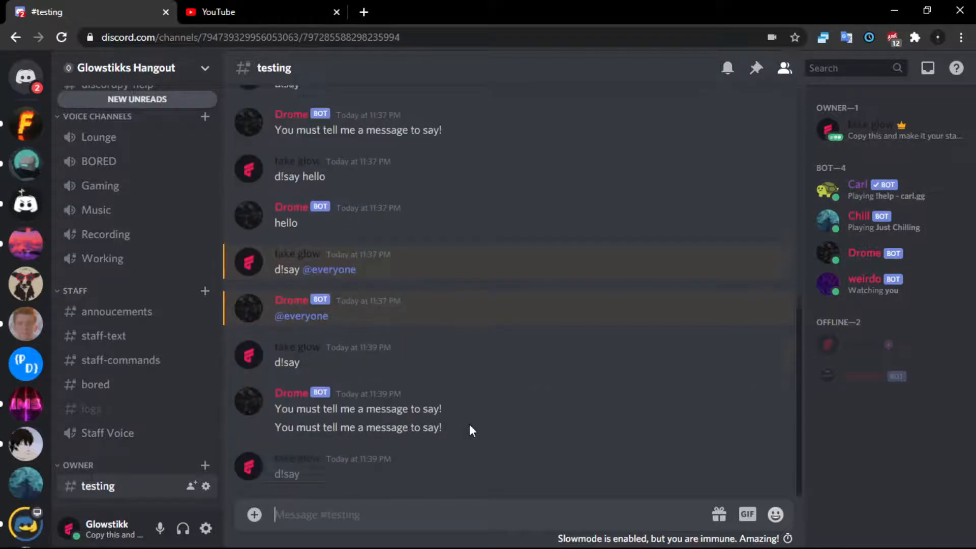
scroll("down", 3)
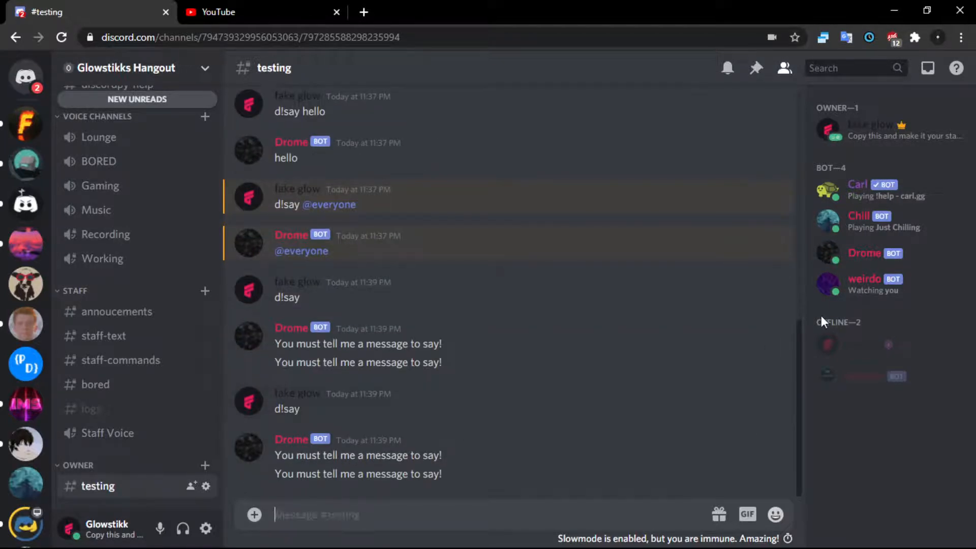
type("d!")
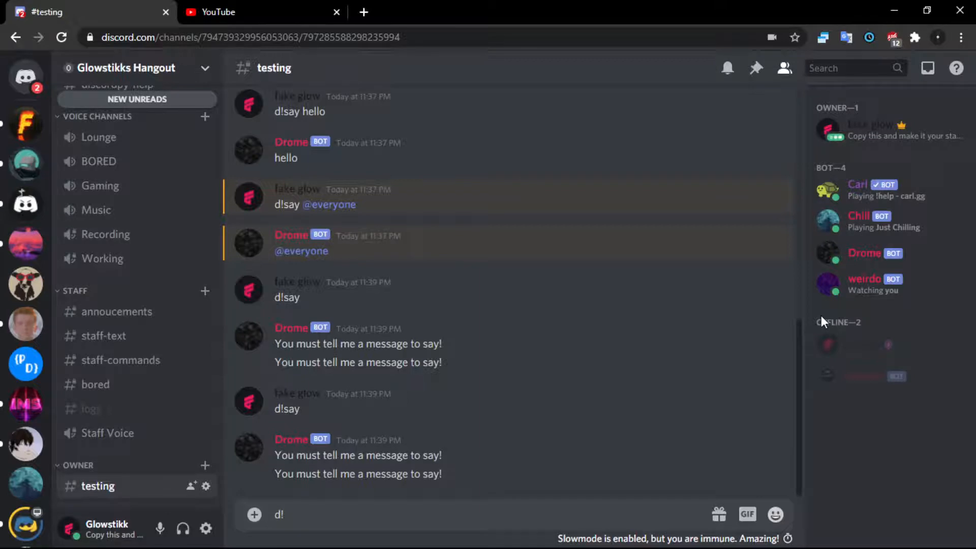
type("say h")
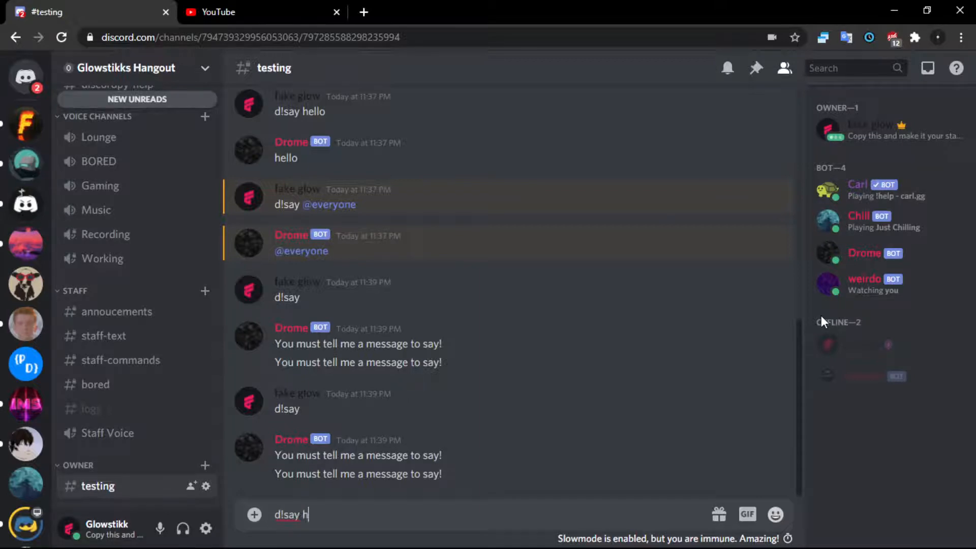
key("enter")
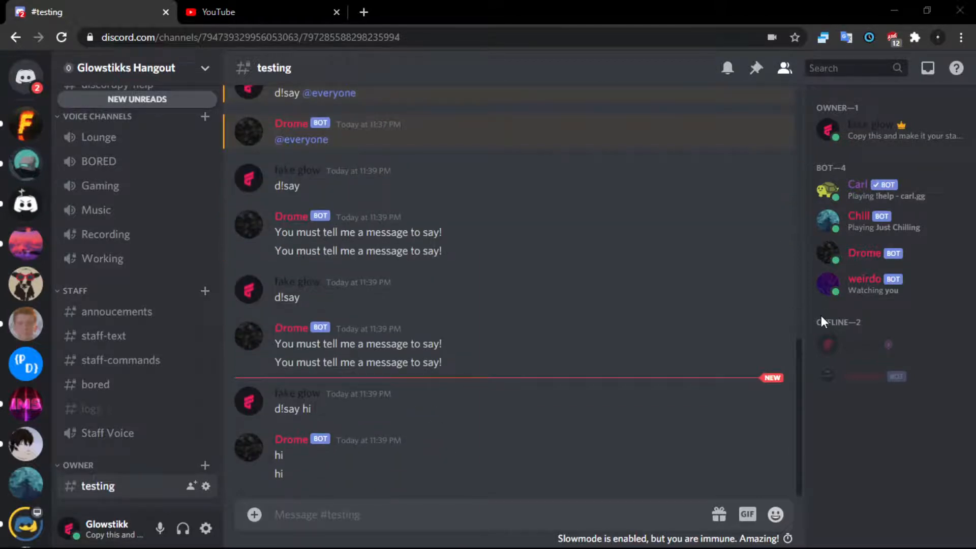
mouse_move(253, 421)
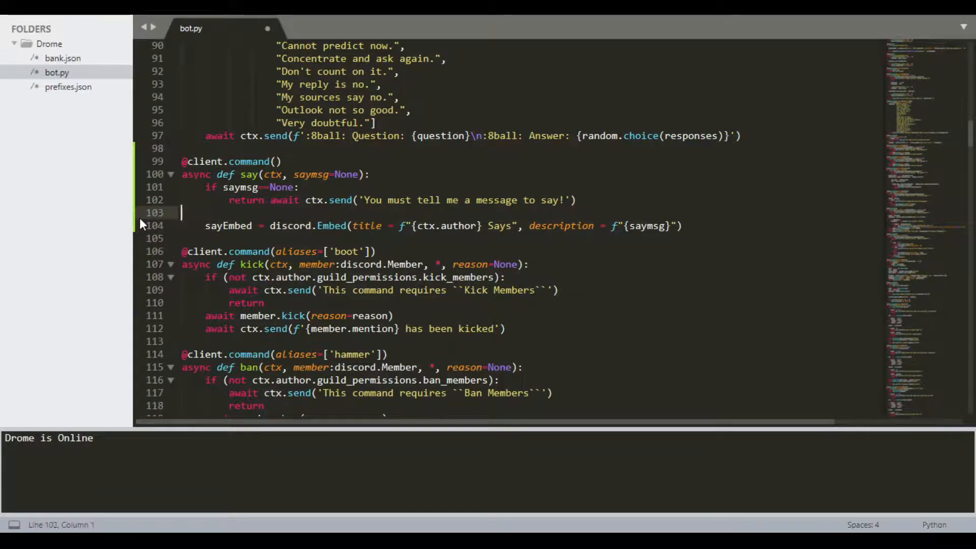
- Add await ctx.send(embed = sayEmbed) to the say command, save and run the bot
type("await ctx.send")
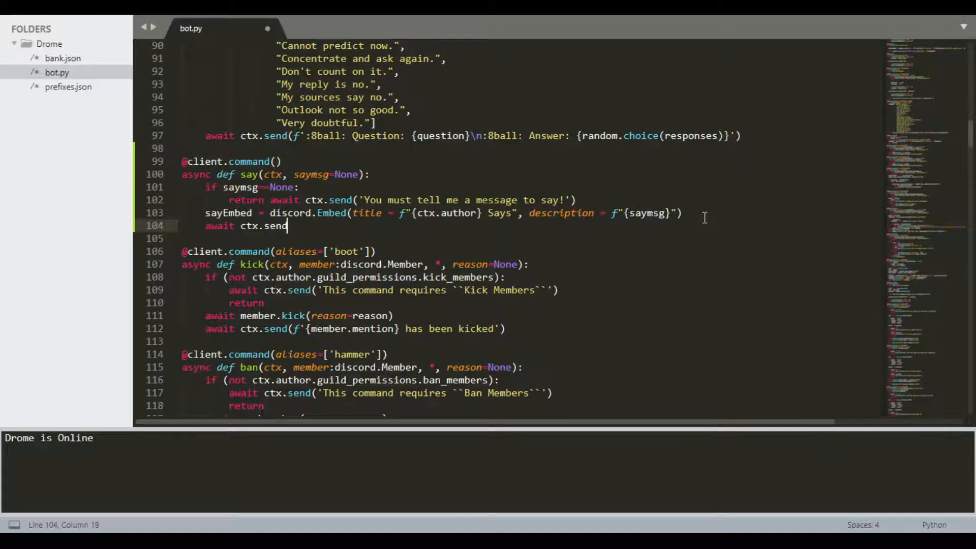
type(")")
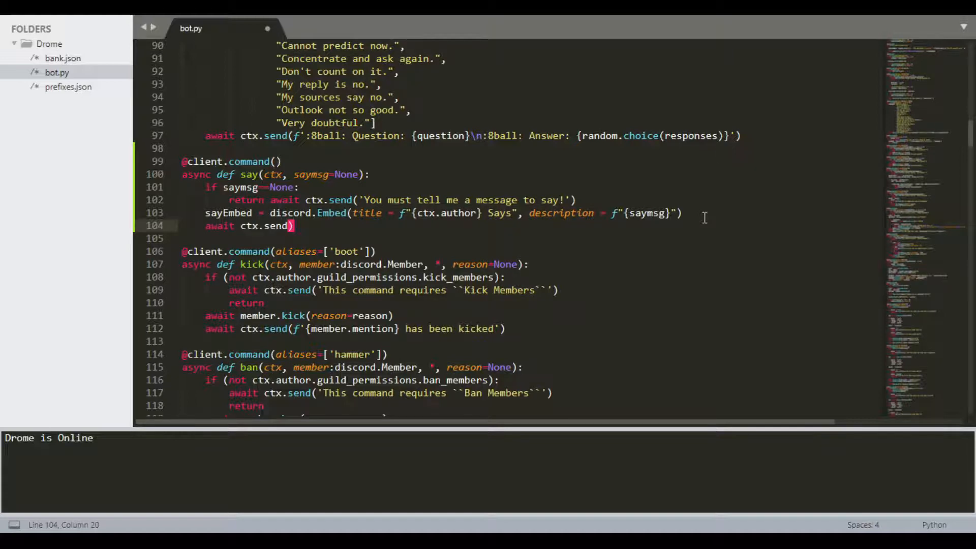
type("embed =")
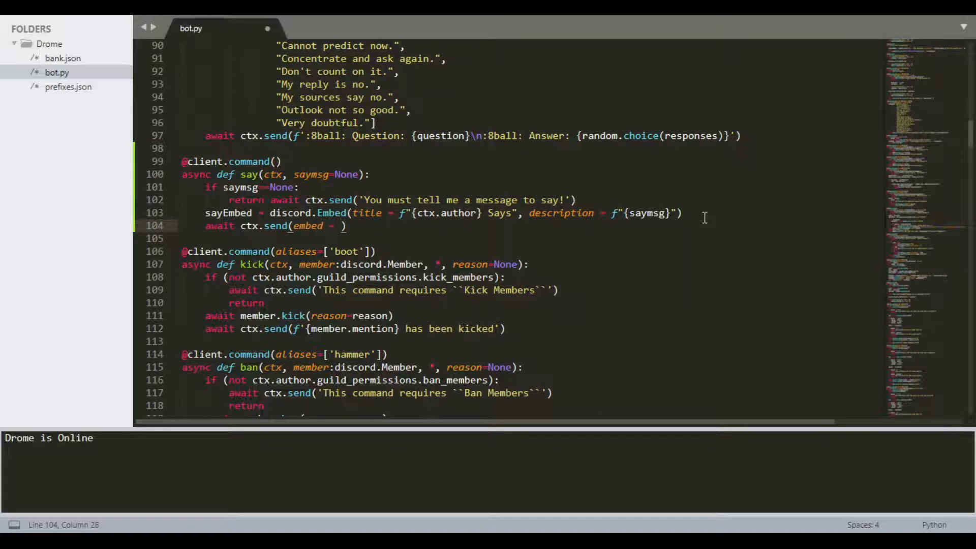
type("sayEmbed)")
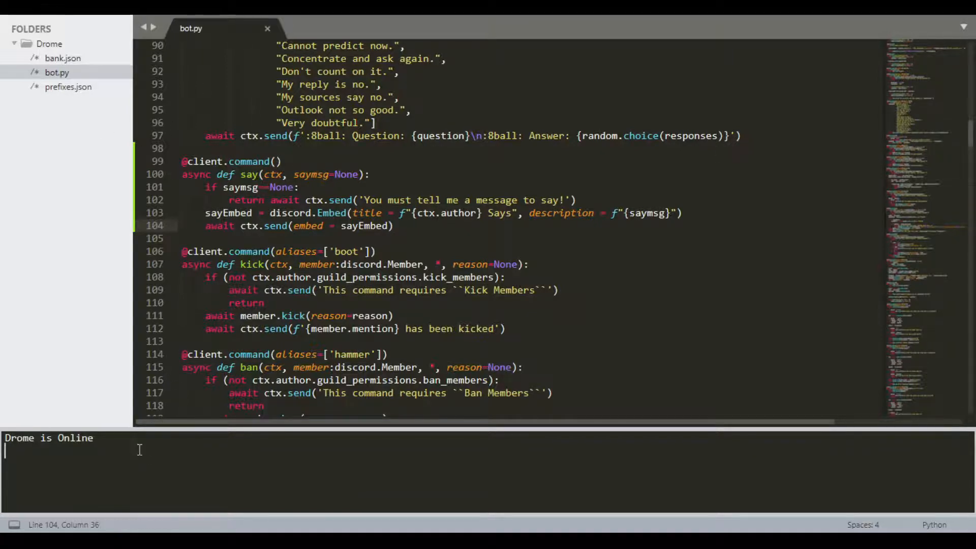
key("ctrl+c")
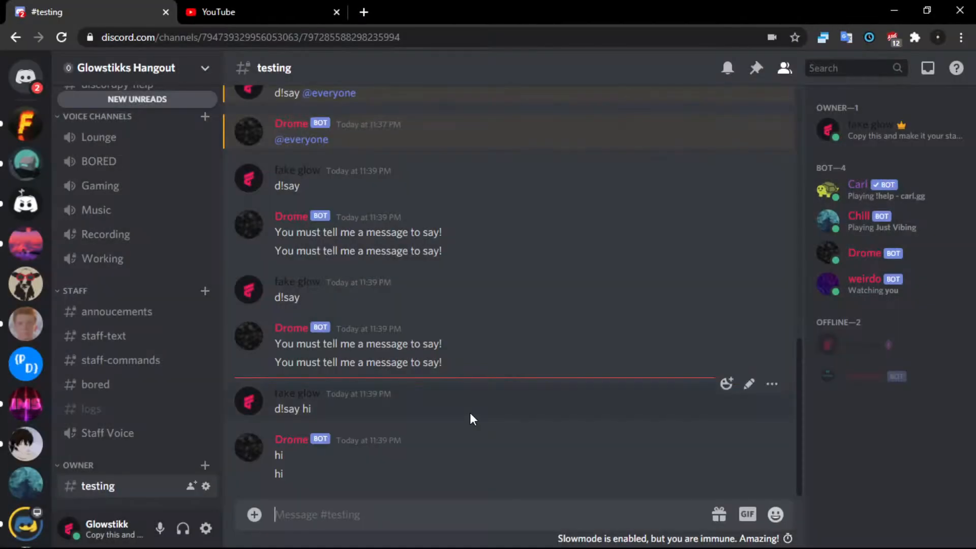
- Send d!say, d!ping and d!say hi; the bot answers with a 'Glowstikk#5127 Says' embed containing hi
type("d!")
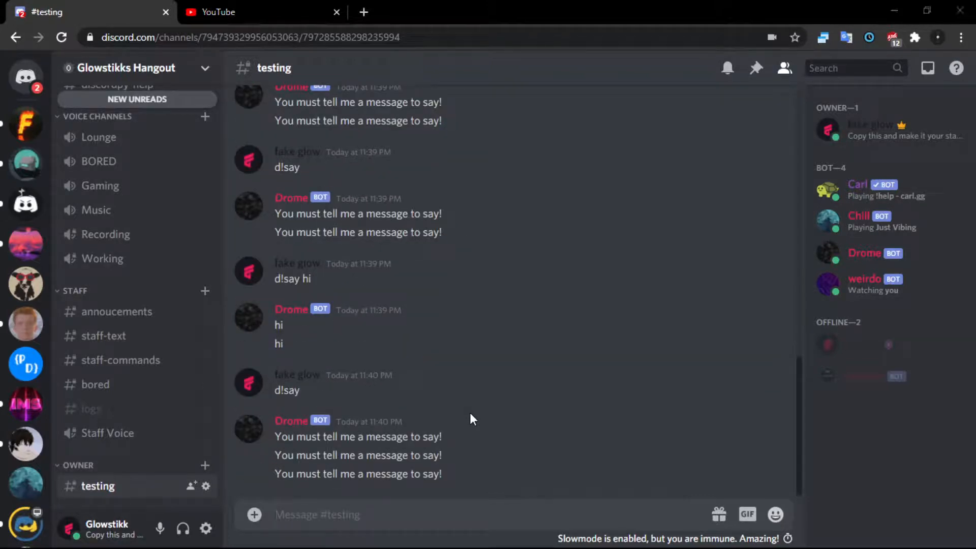
mouse_move(521, 402)
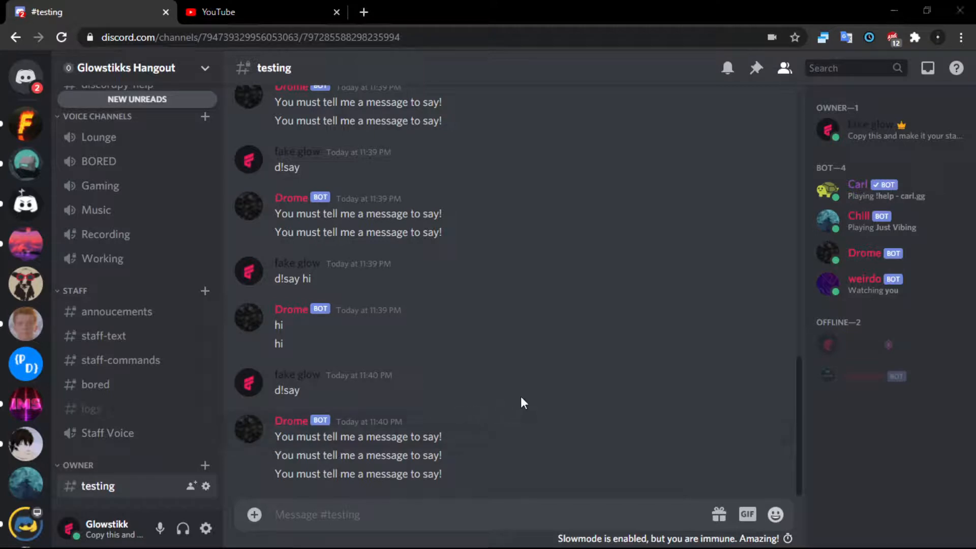
mouse_move(969, 445)
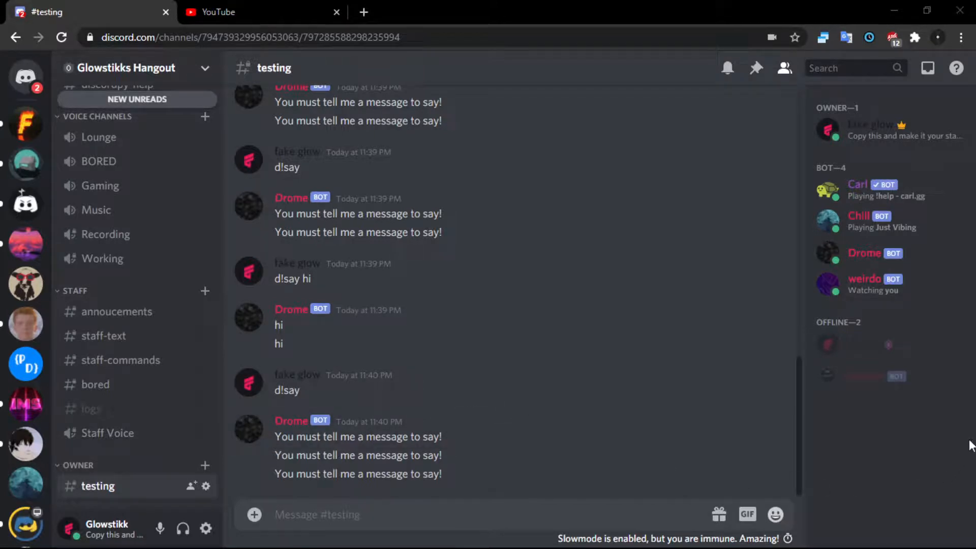
mouse_move(395, 325)
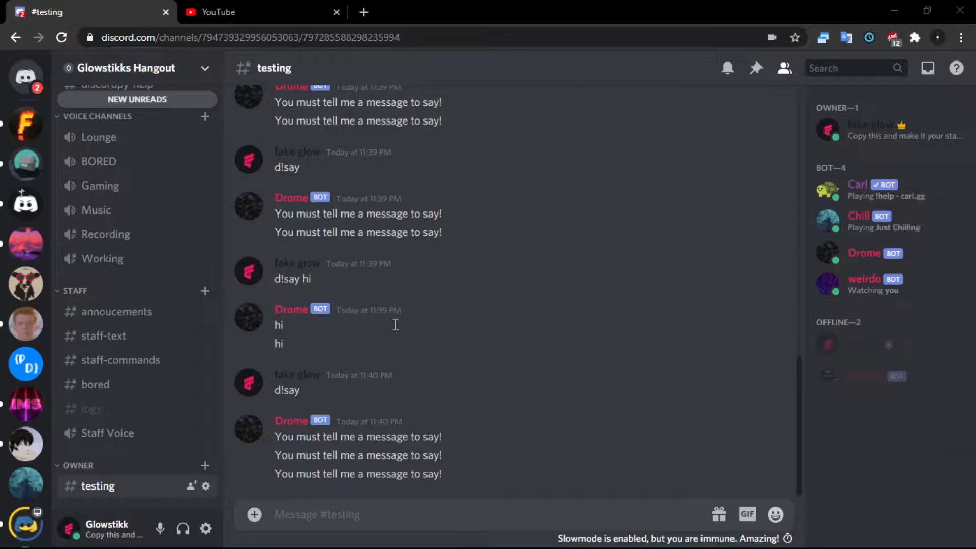
mouse_move(199, 28)
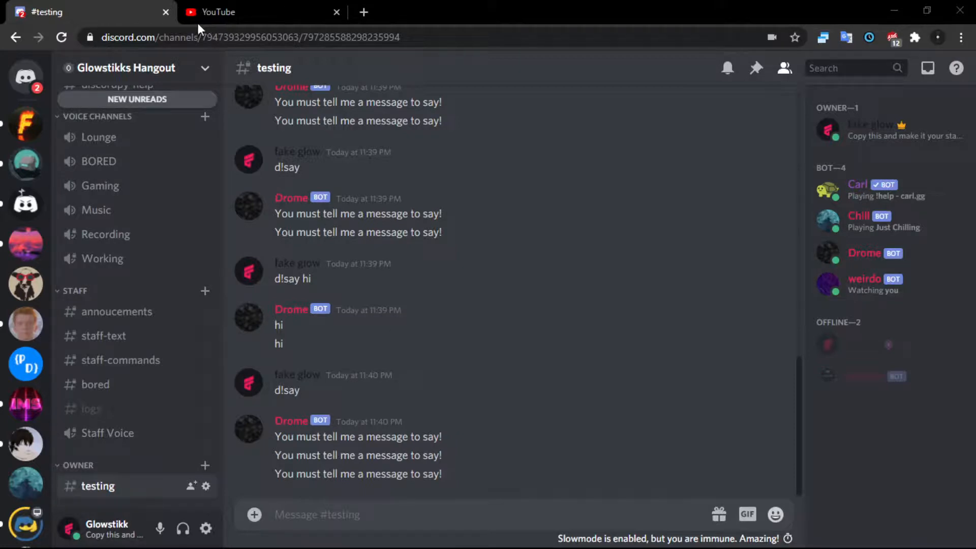
mouse_move(354, 366)
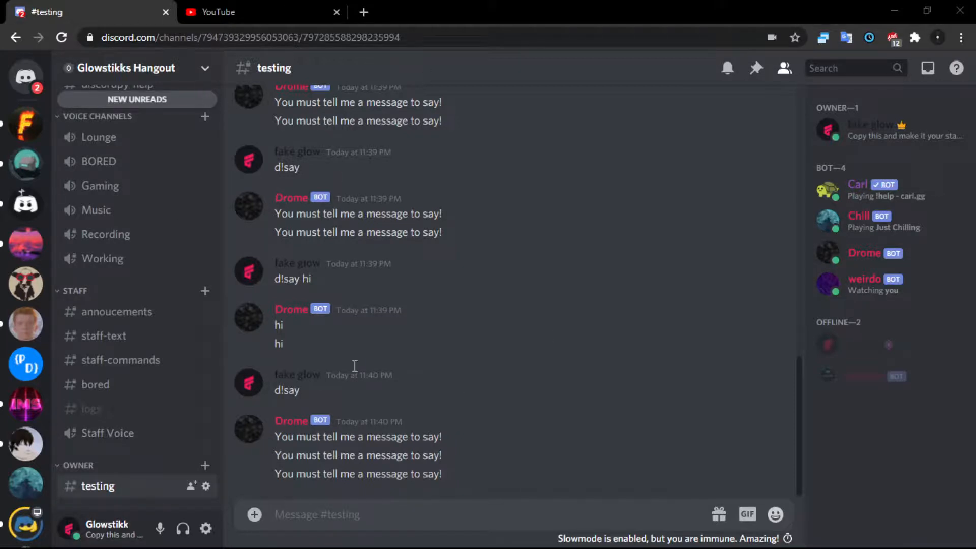
mouse_move(341, 384)
type("d!ping")
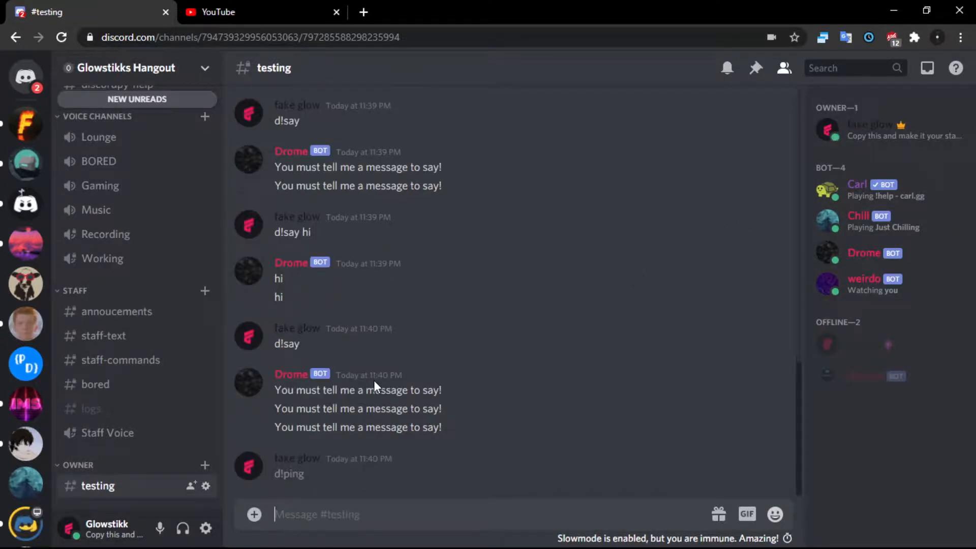
scroll("down", 3)
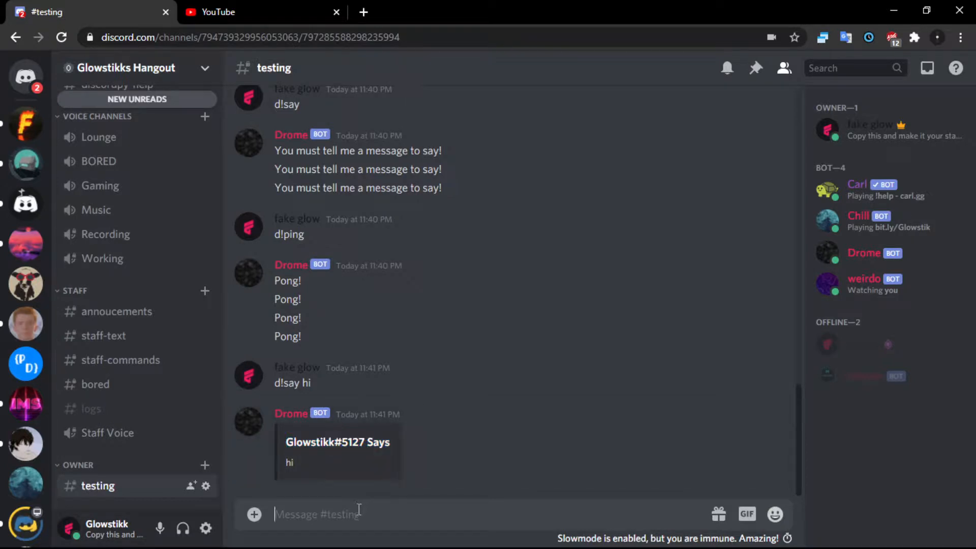
type("@")
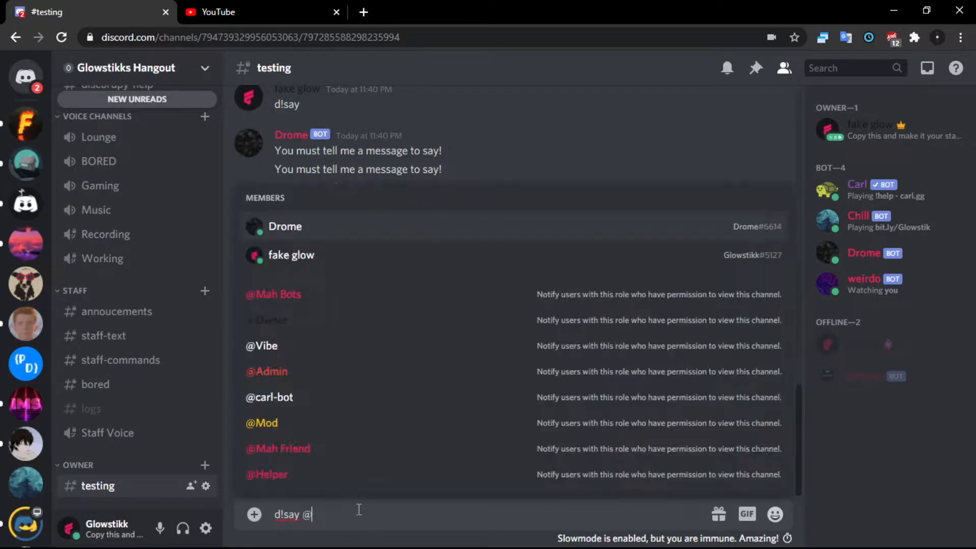
key("enter")
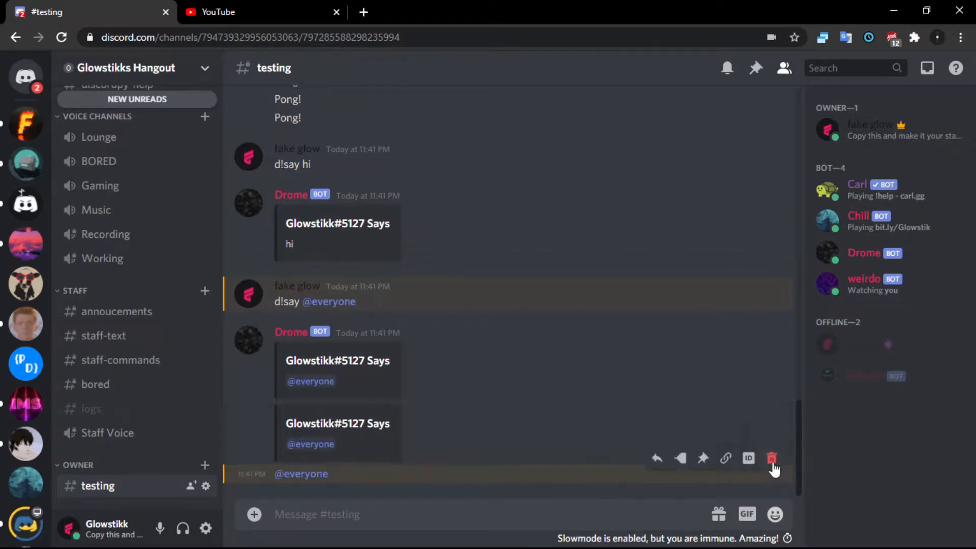
left_click(771, 458)
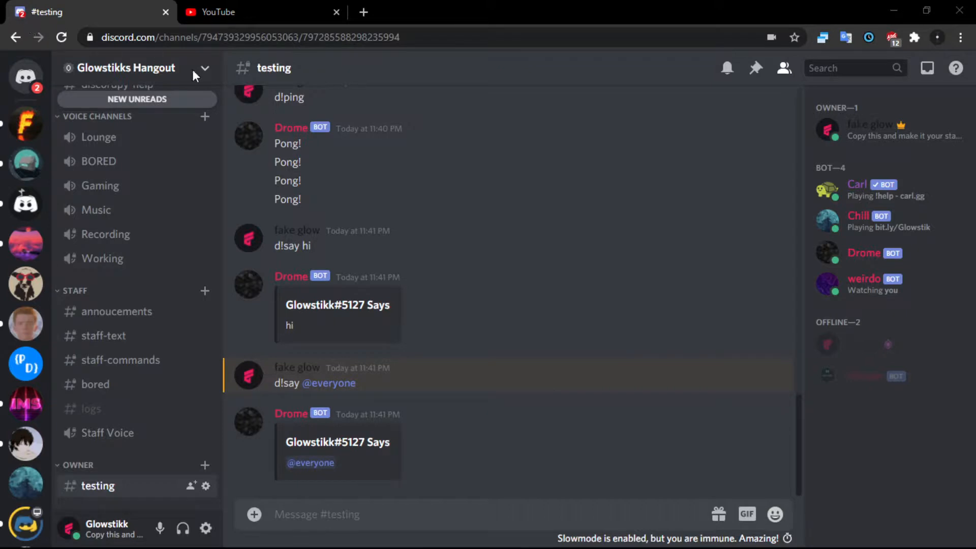
mouse_move(190, 24)
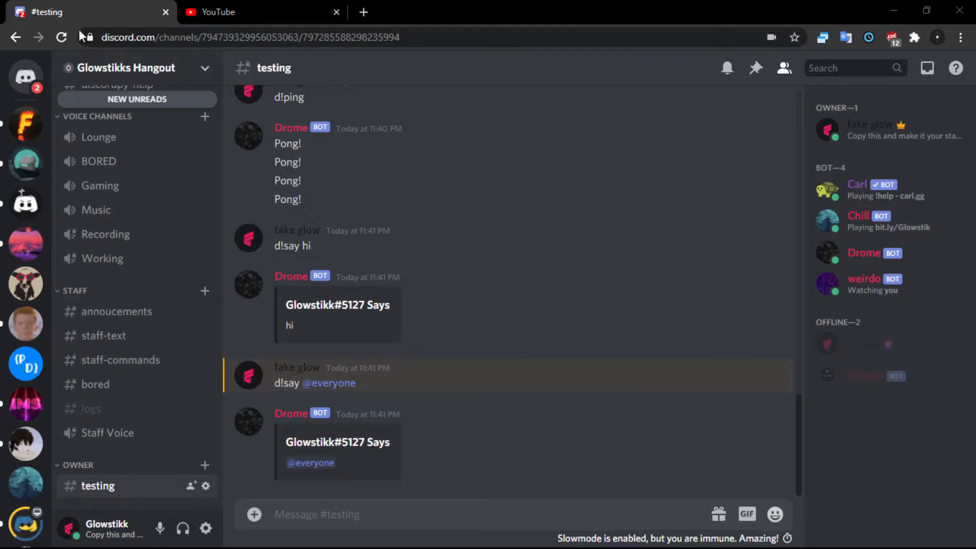
mouse_move(562, 295)
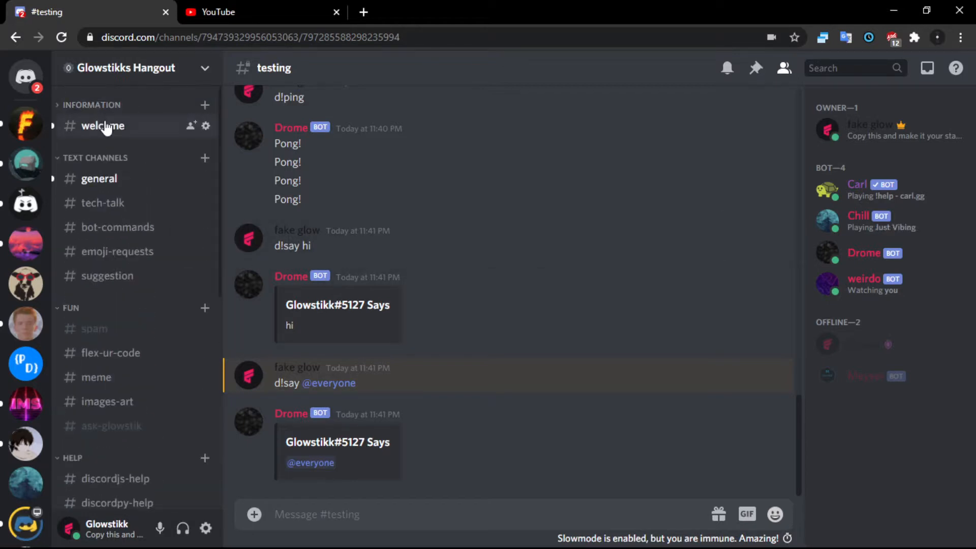
- Delete Drome's 'New Member!!!' announcement in #welcome, then return to #testing
left_click(102, 125)
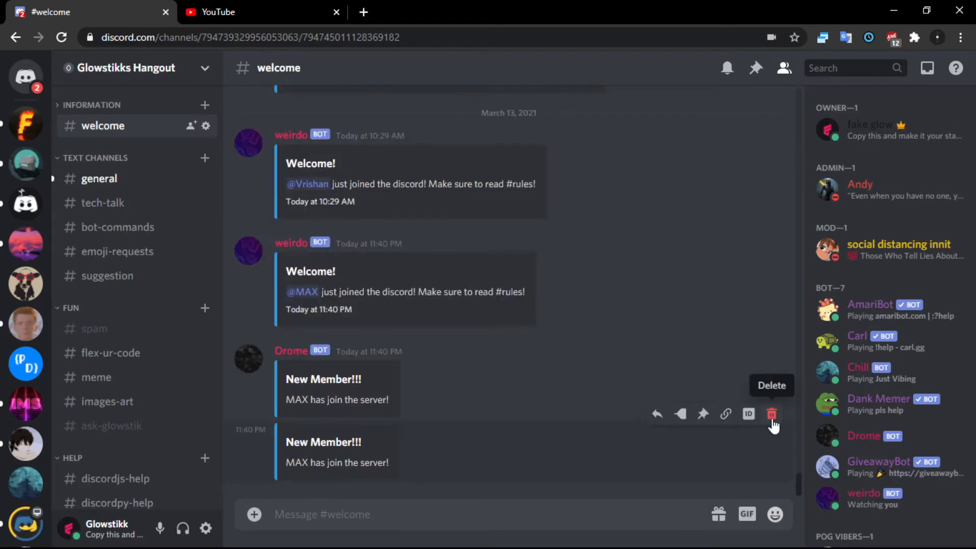
left_click(771, 413)
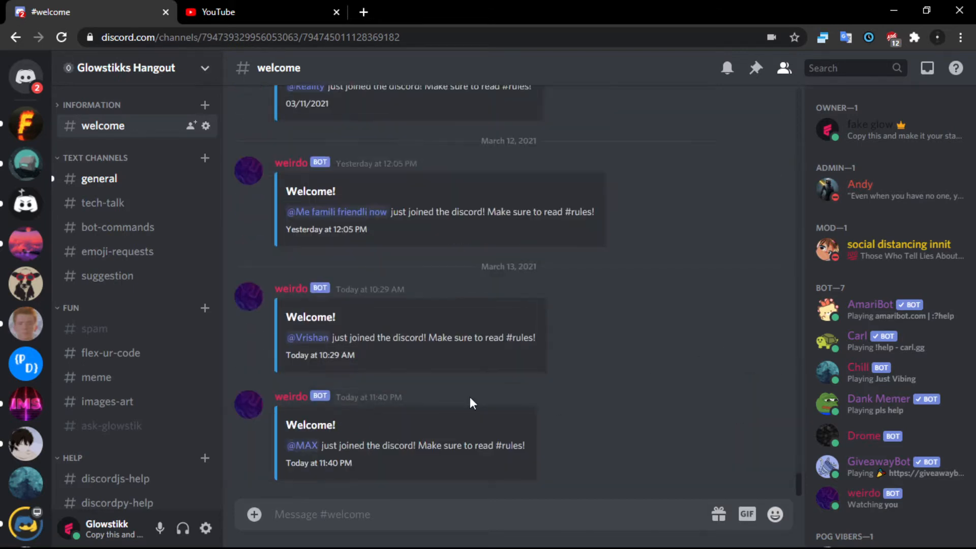
mouse_move(349, 411)
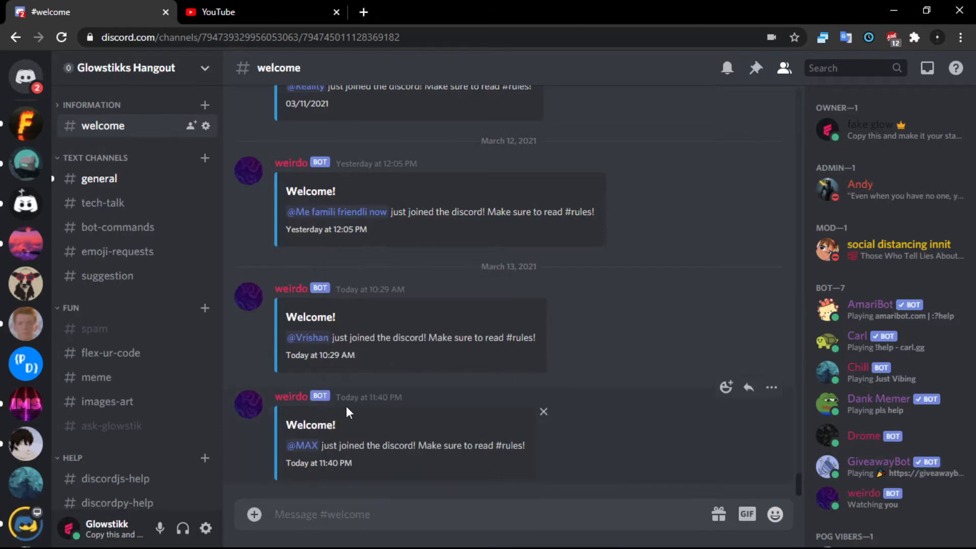
mouse_move(196, 417)
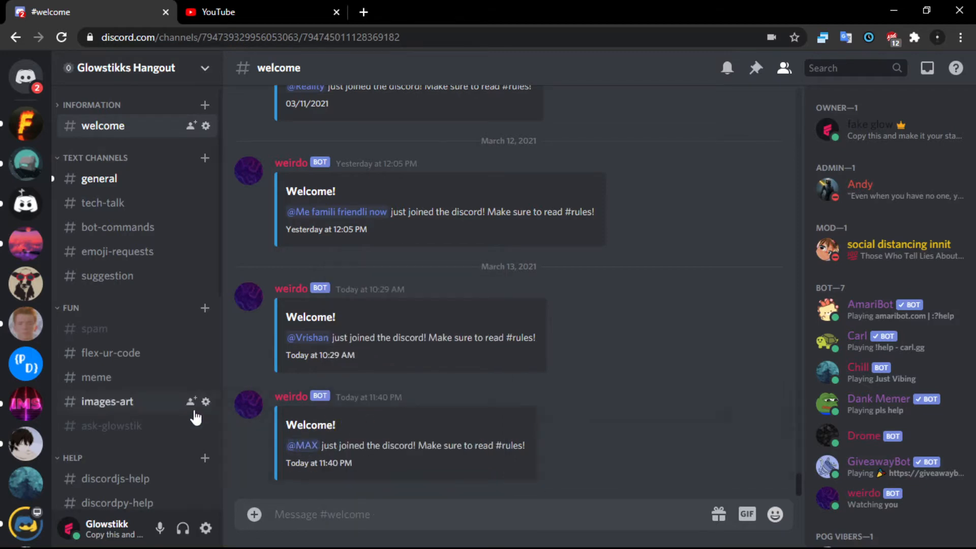
left_click(98, 486)
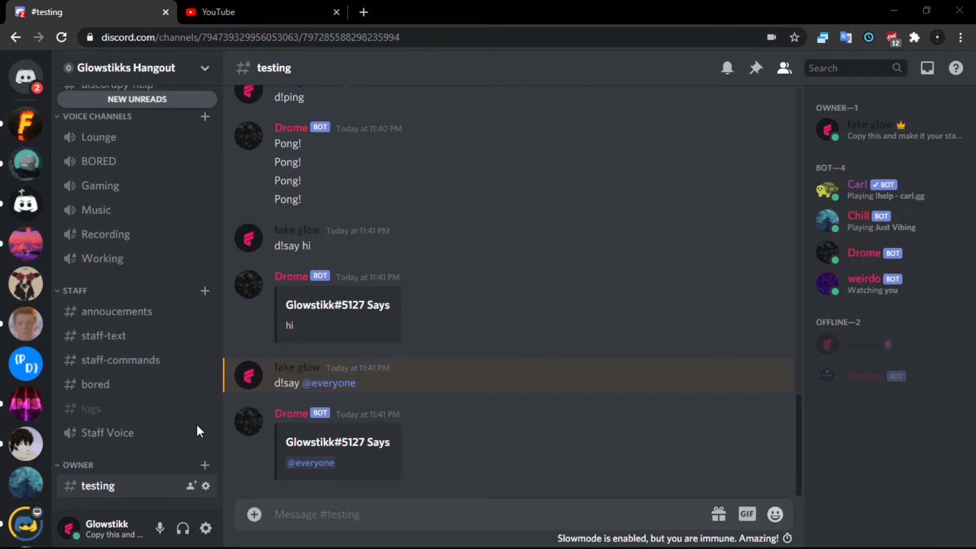
mouse_move(877, 437)
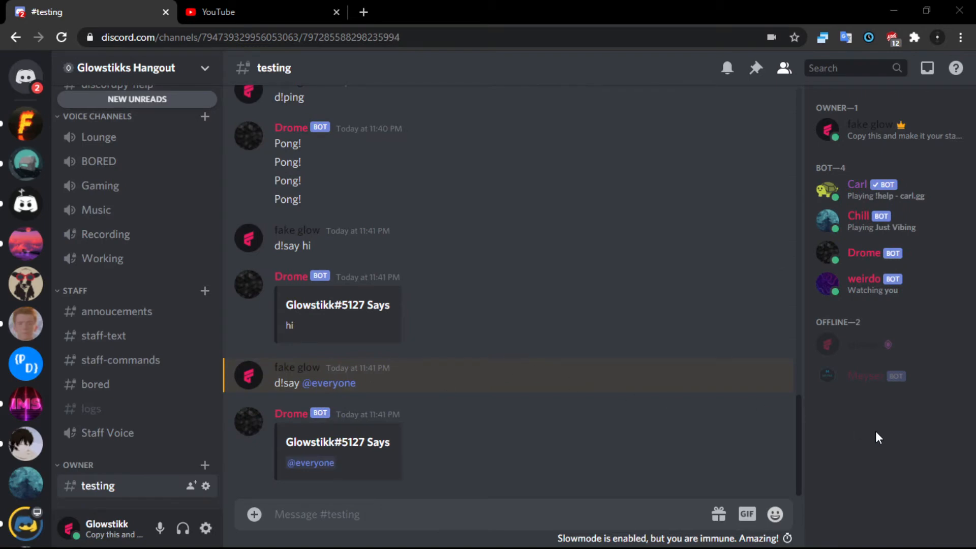